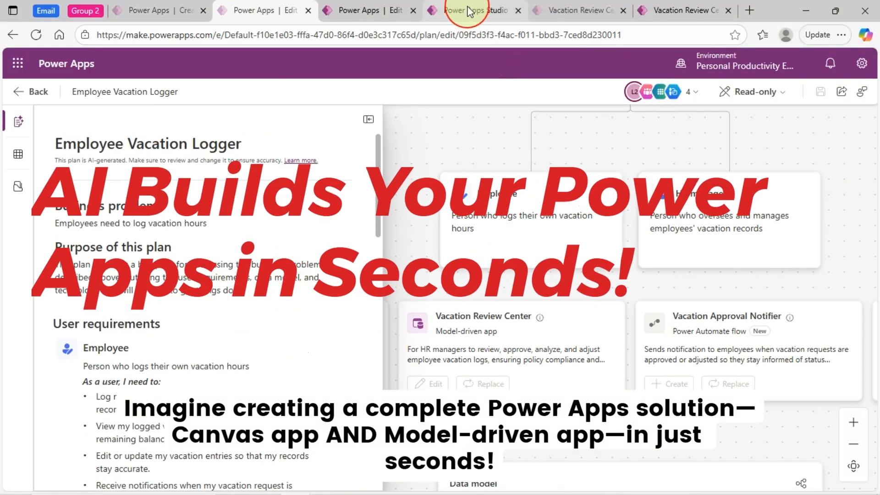
In the Vacation Hours Portal preview, confirm deleting Smith and return to Home
left_click(465, 10)
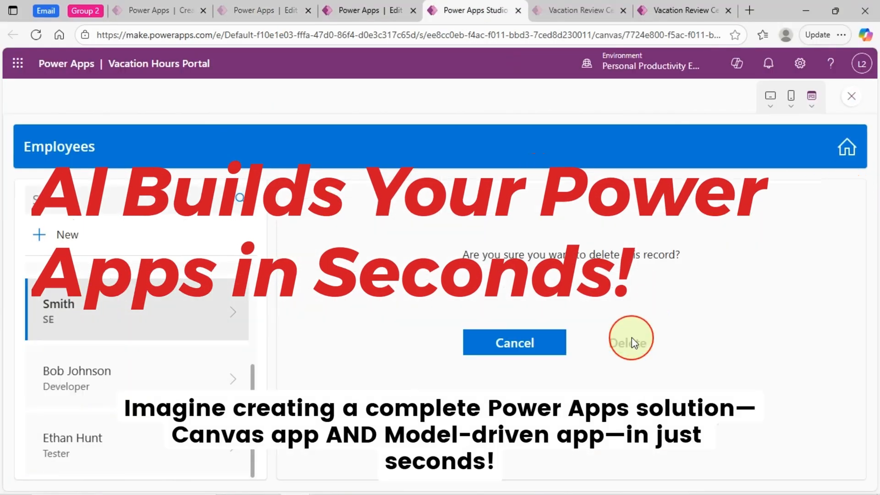
left_click(578, 10)
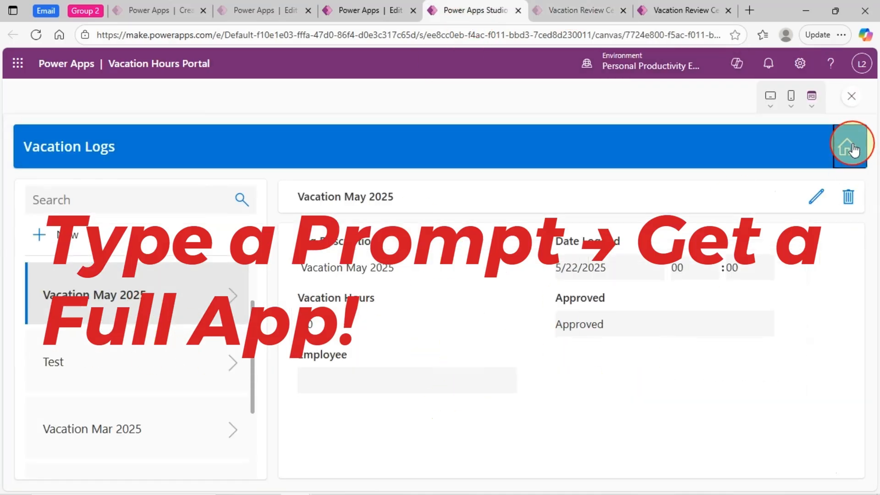
left_click(850, 145)
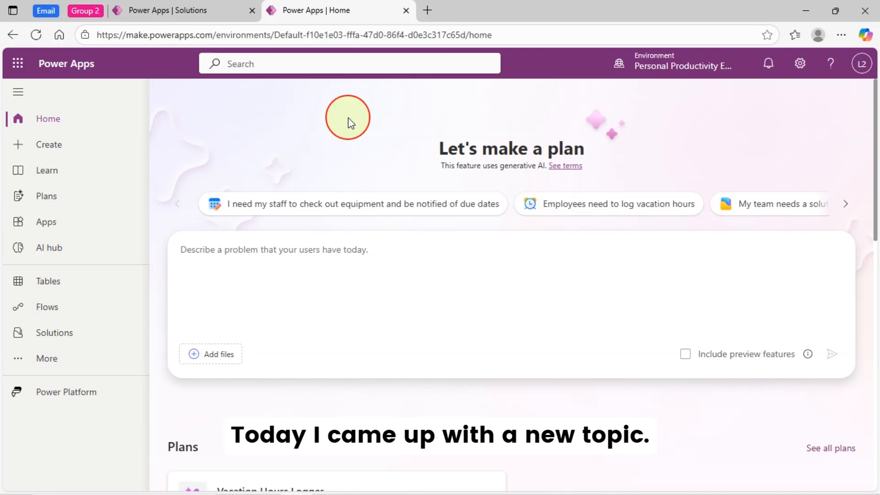
mouse_move(507, 153)
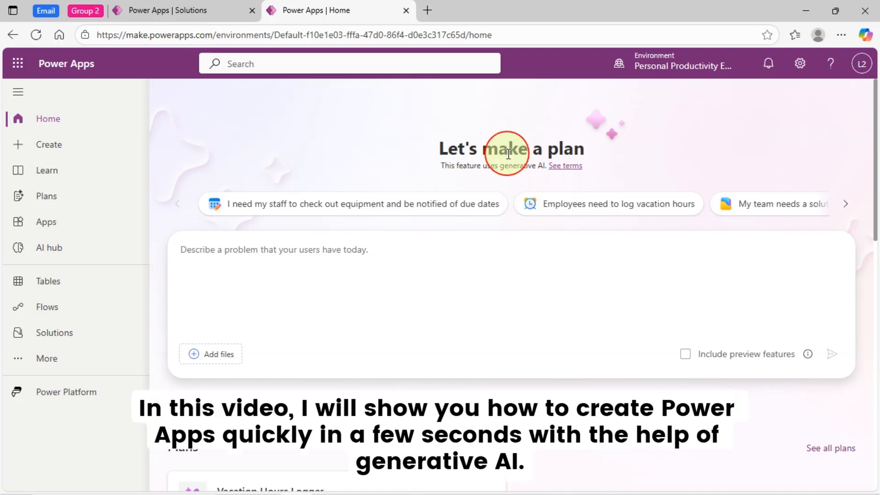
mouse_move(740, 161)
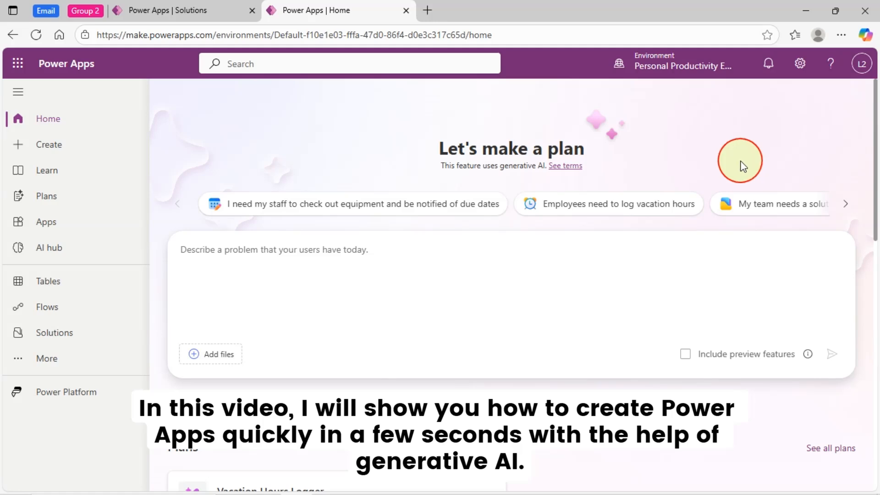
mouse_move(327, 138)
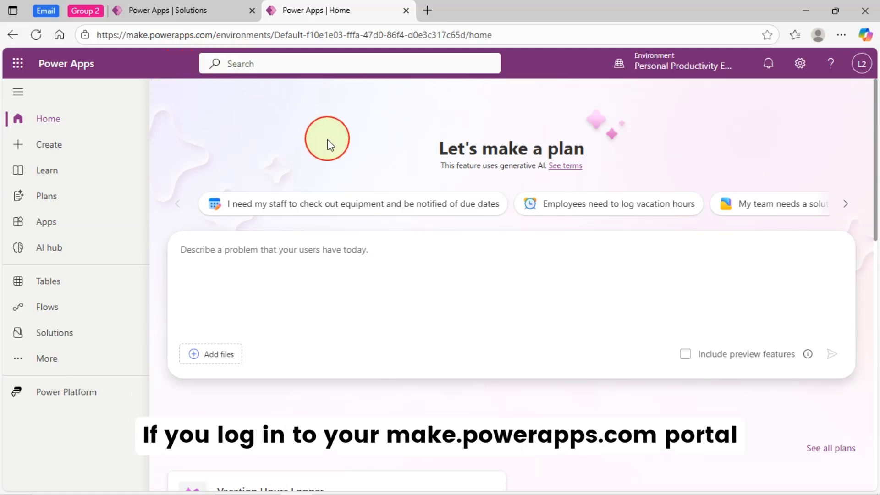
mouse_move(290, 150)
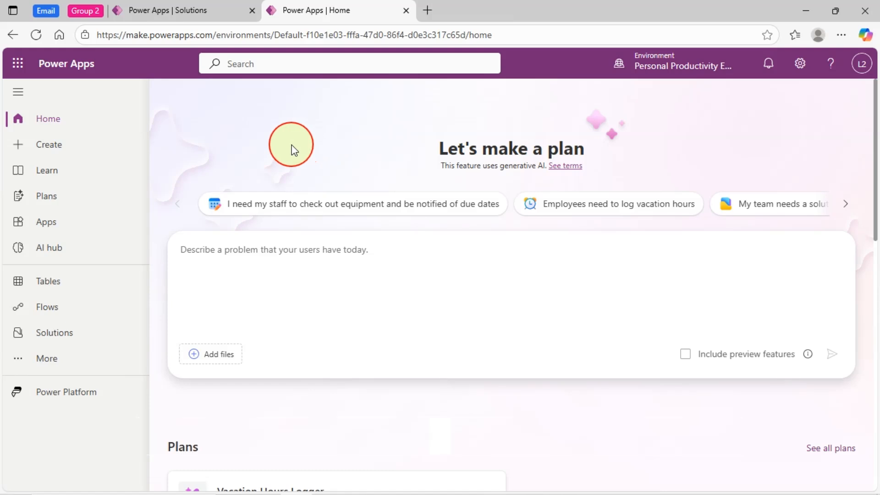
mouse_move(577, 188)
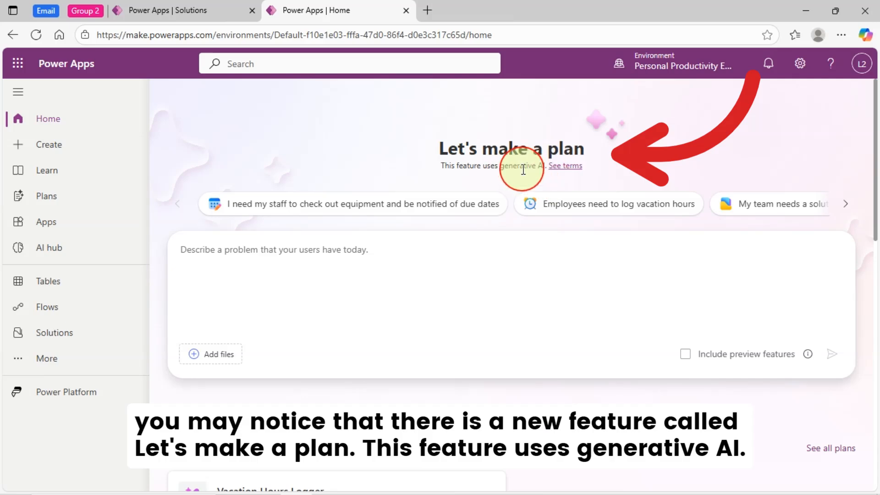
mouse_move(695, 179)
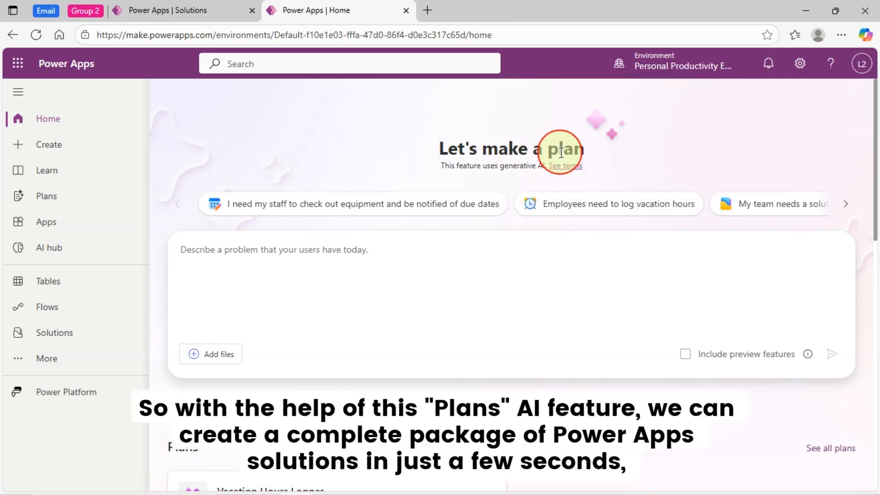
mouse_move(511, 148)
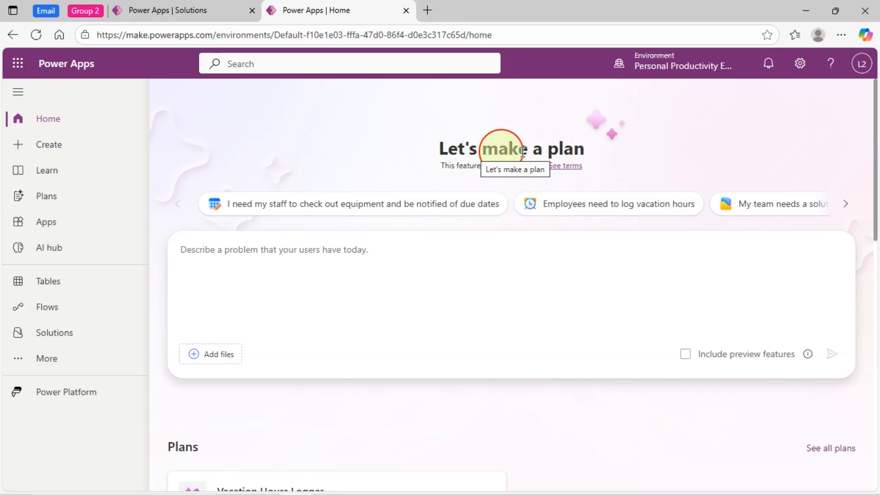
mouse_move(663, 177)
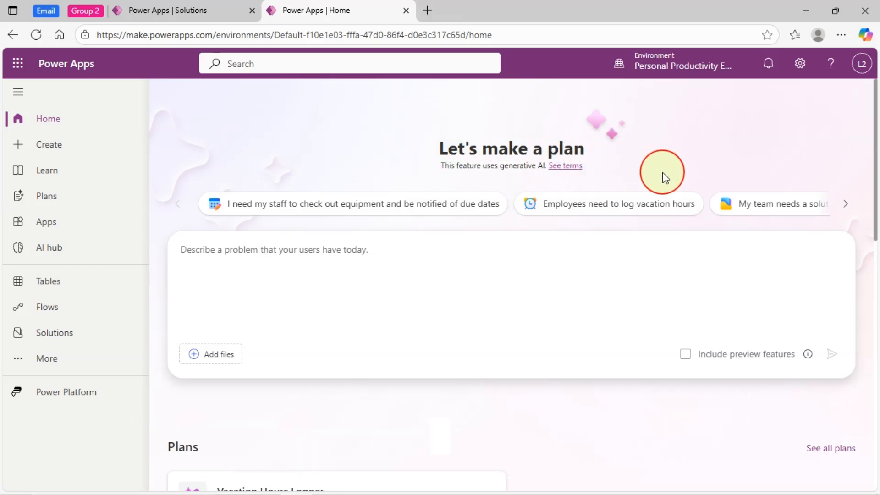
mouse_move(687, 165)
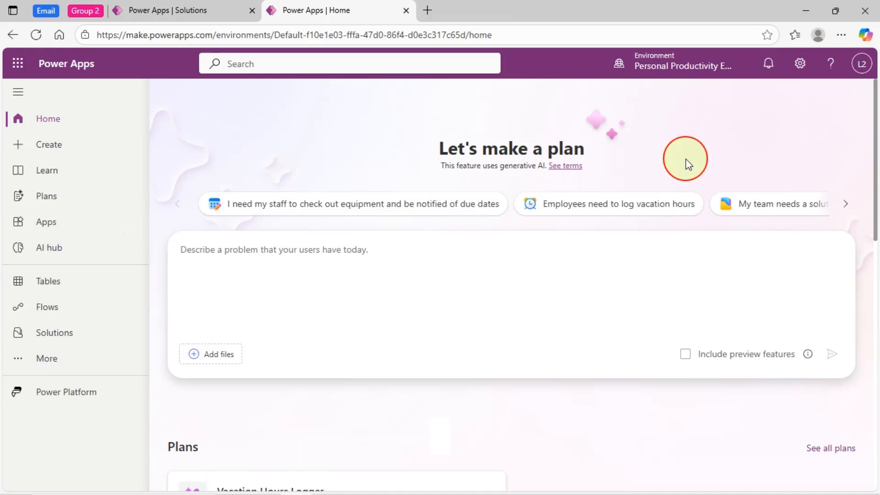
mouse_move(845, 204)
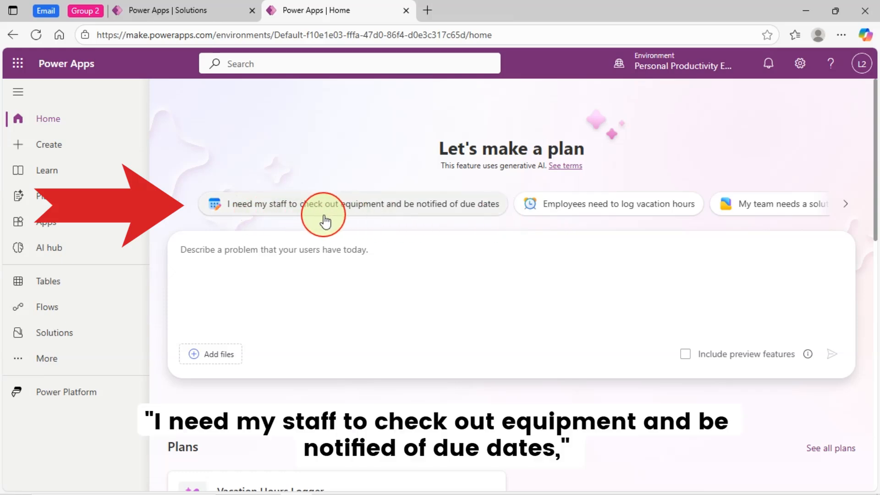
mouse_move(359, 212)
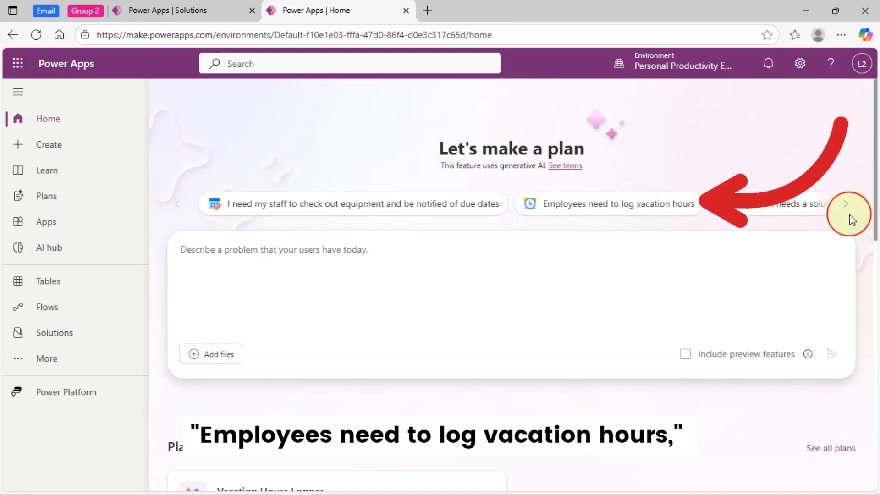
left_click(847, 203)
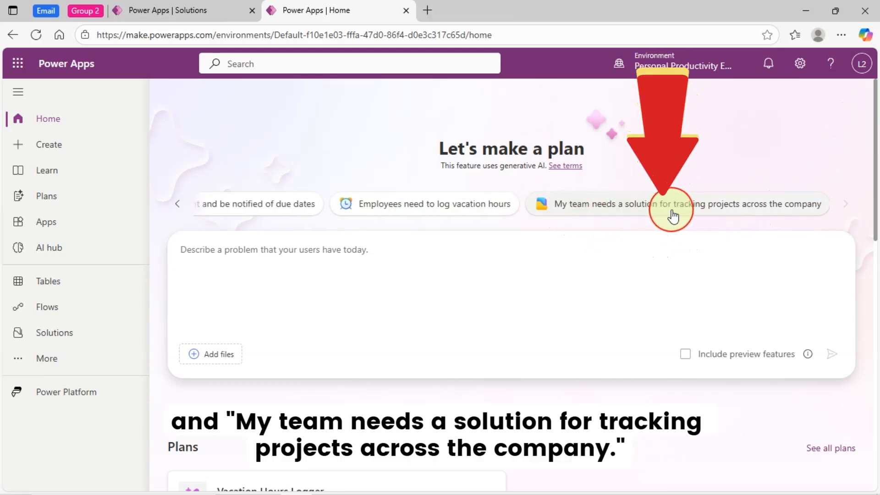
mouse_move(856, 226)
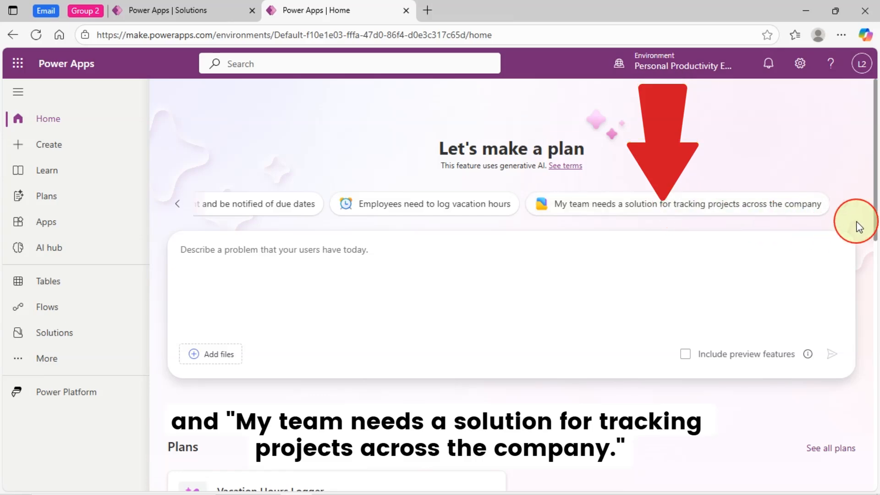
mouse_move(844, 209)
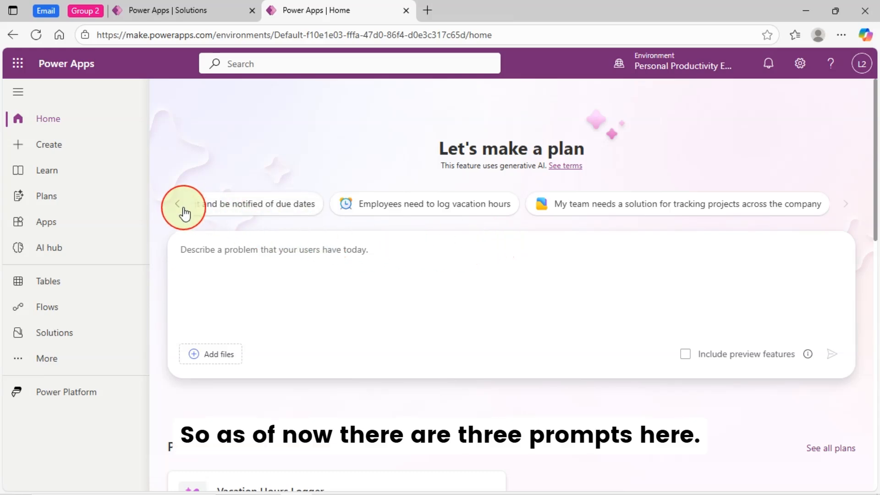
left_click(178, 204)
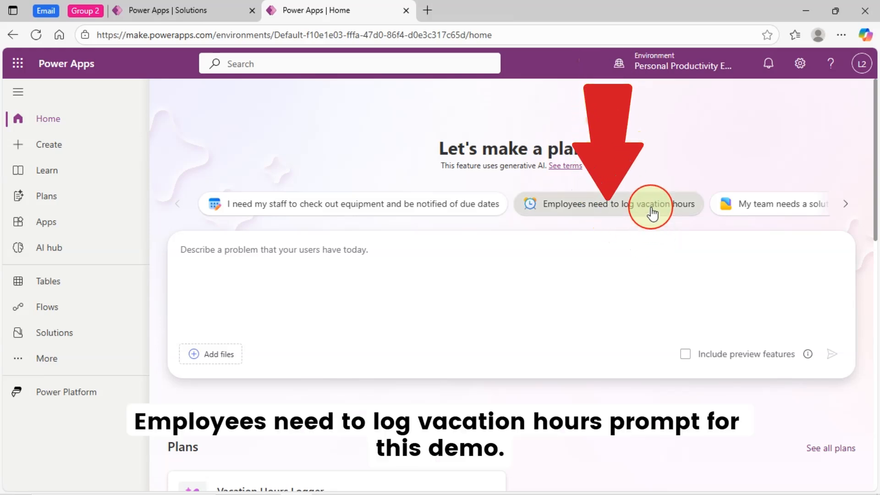
Submit the 'Employees need to log vacation hours' suggestion to generate a plan
left_click(609, 203)
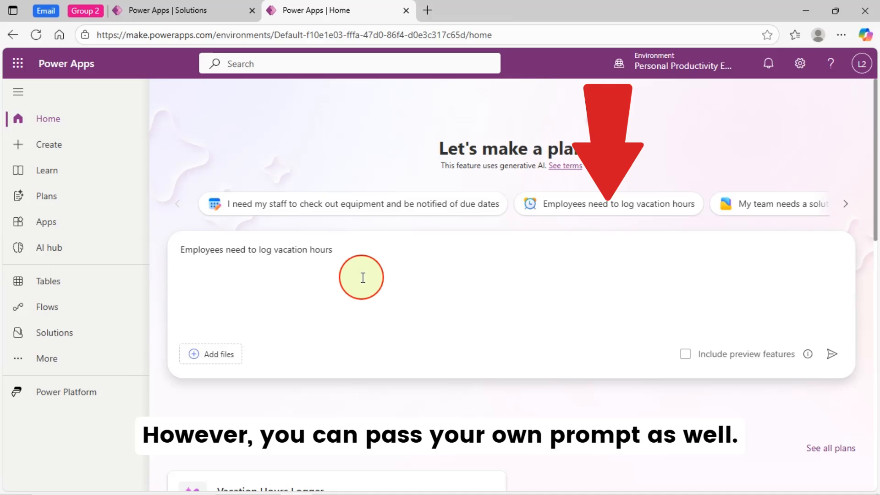
mouse_move(833, 353)
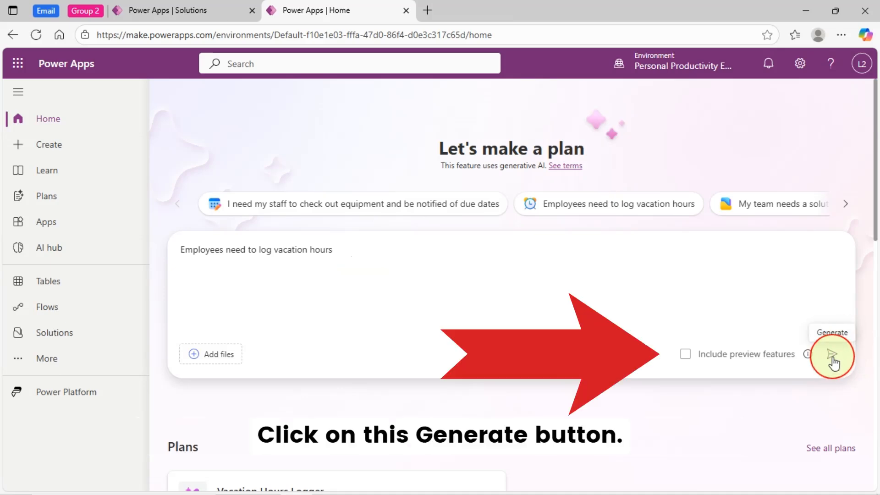
left_click(832, 354)
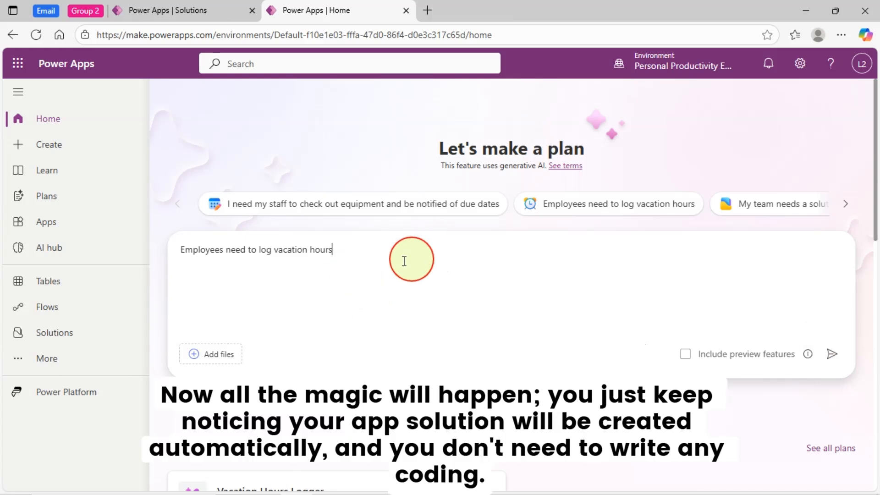
mouse_move(648, 264)
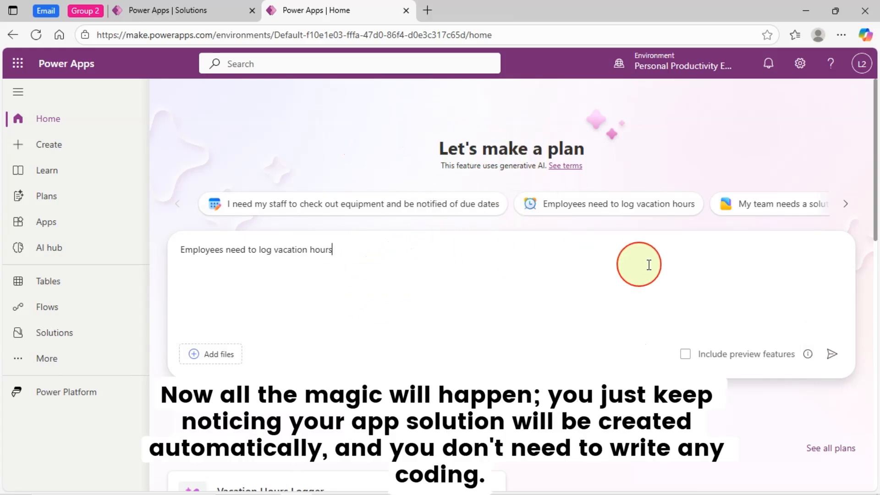
mouse_move(433, 282)
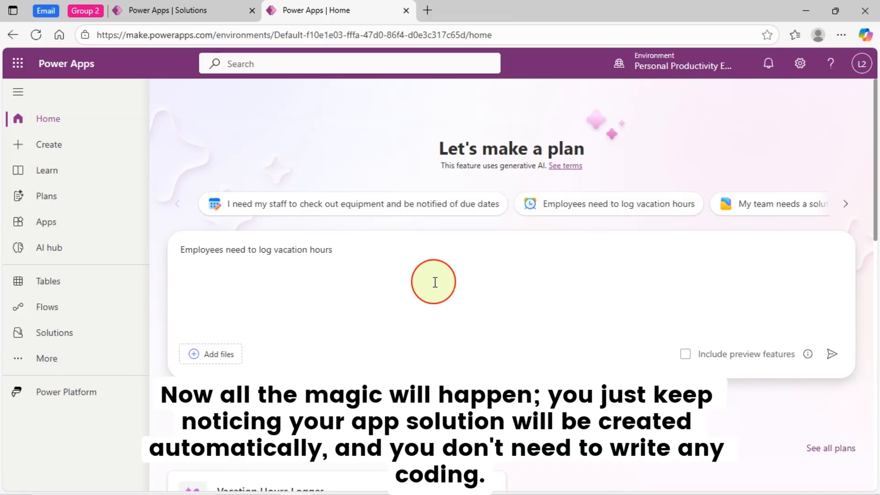
left_click(833, 354)
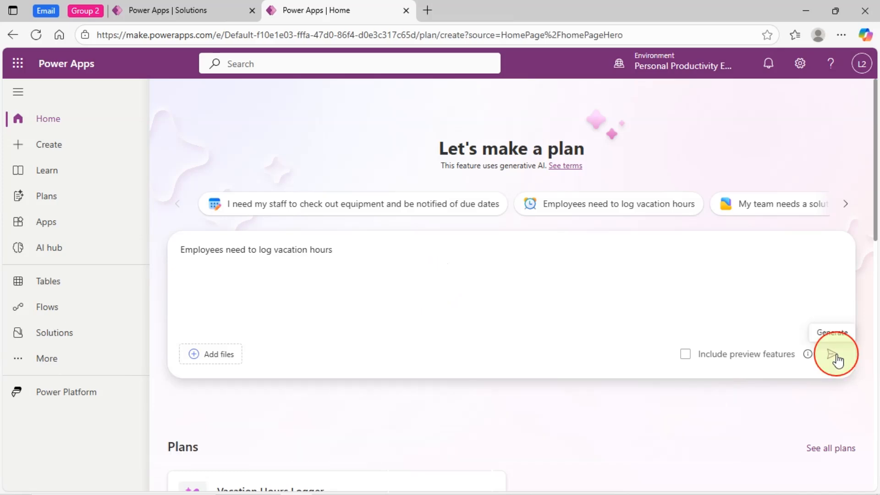
left_click(835, 354)
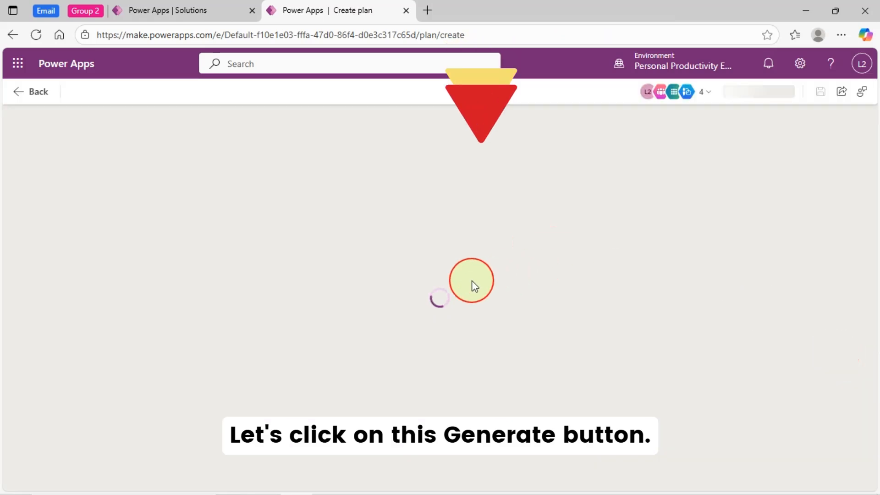
Open the Employee Vacation Logger plan to view its Business problem and Purpose
left_click(471, 280)
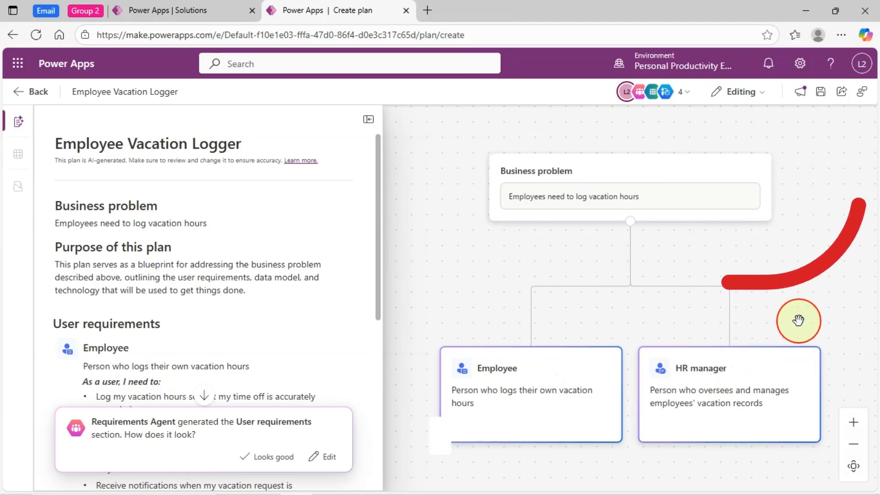
mouse_move(193, 207)
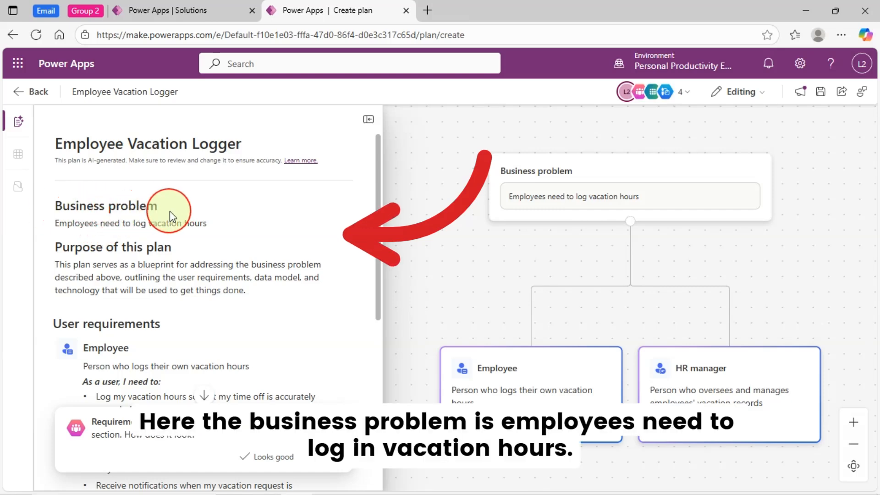
mouse_move(242, 247)
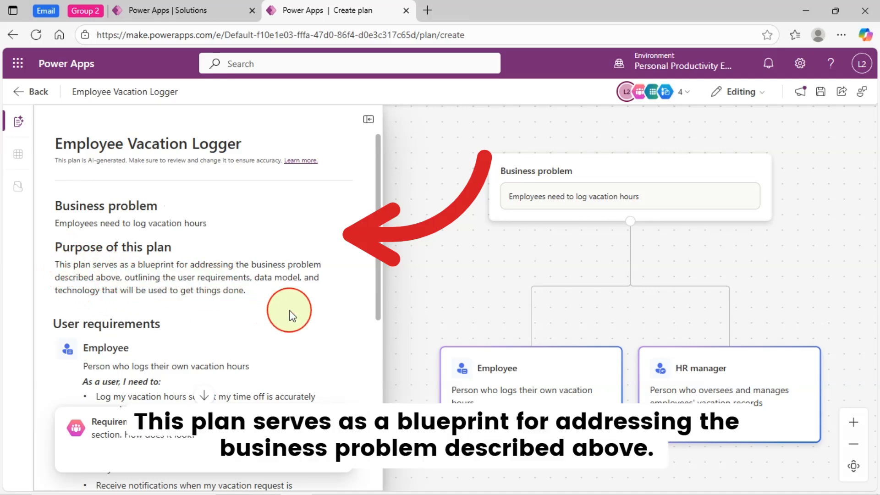
mouse_move(312, 275)
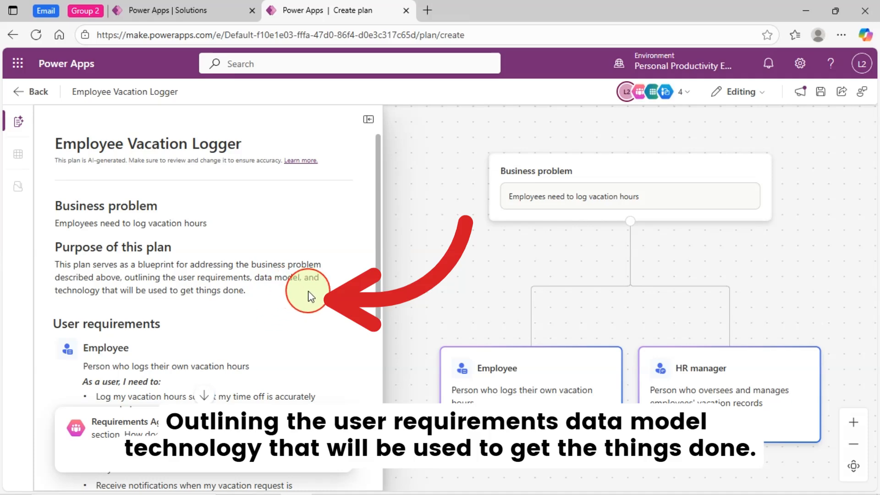
mouse_move(257, 318)
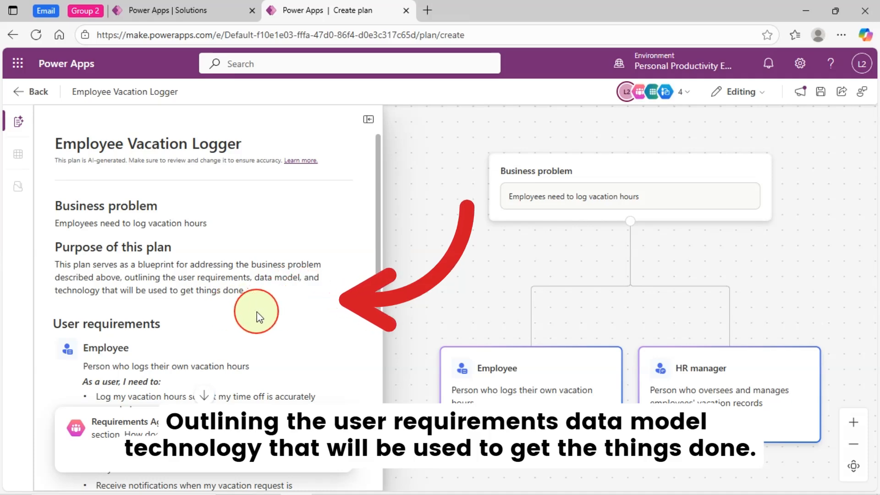
Scroll through User requirements to review the Employee role's four drafted needs
scroll("down", 3)
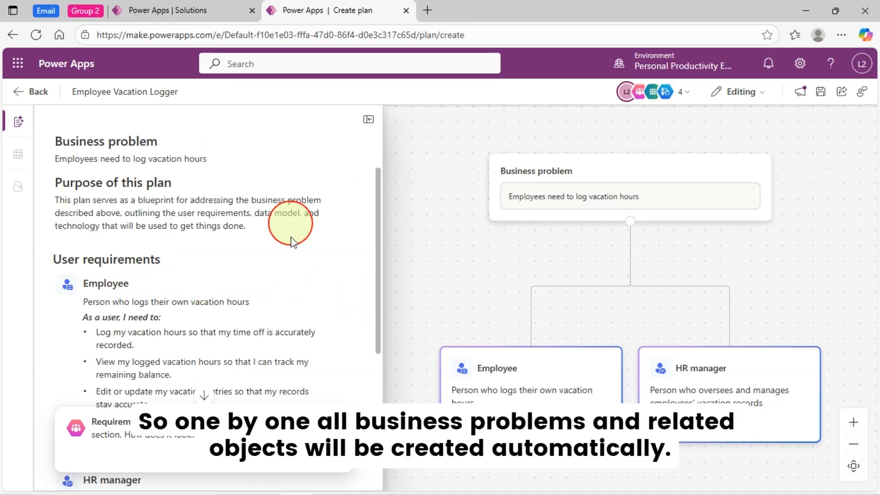
mouse_move(200, 273)
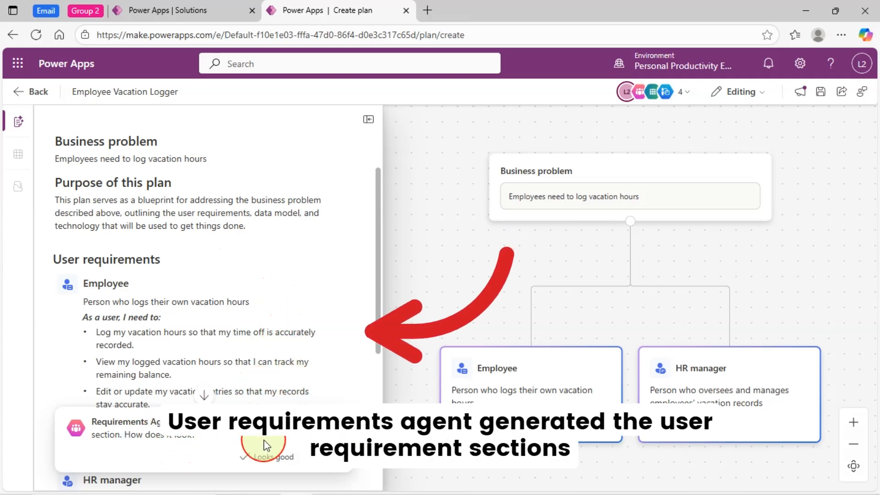
mouse_move(320, 387)
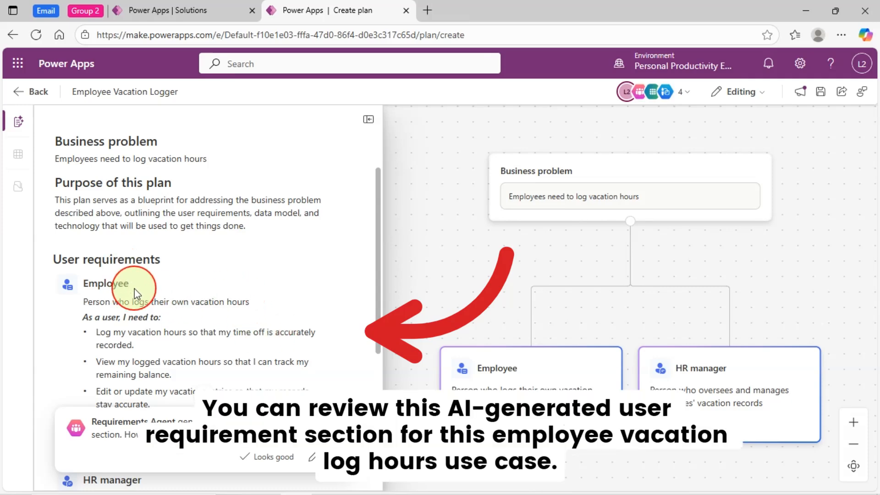
scroll("down", 3)
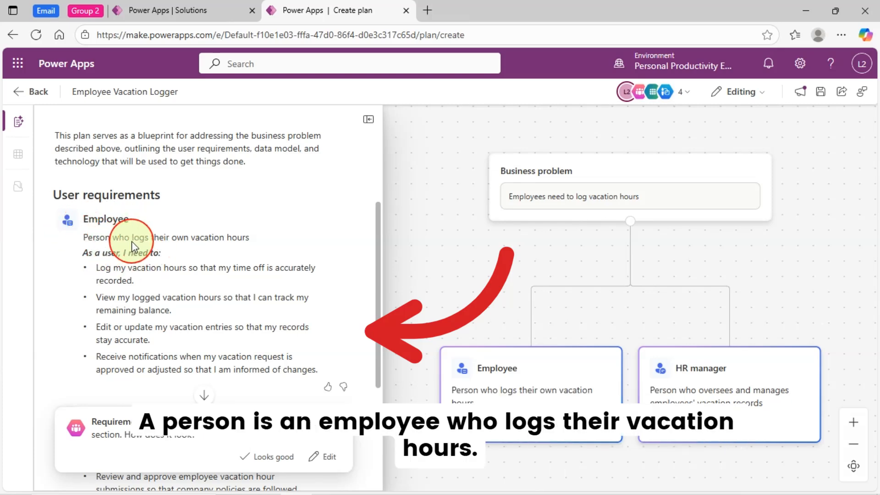
mouse_move(208, 243)
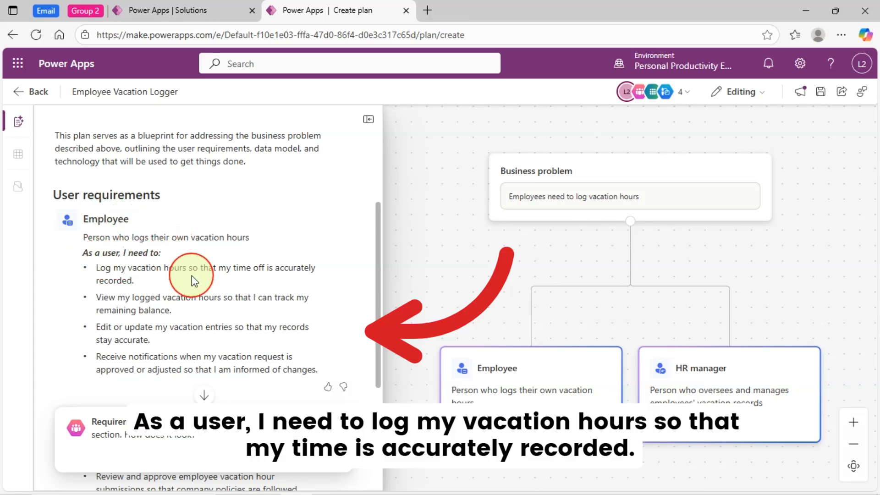
mouse_move(203, 287)
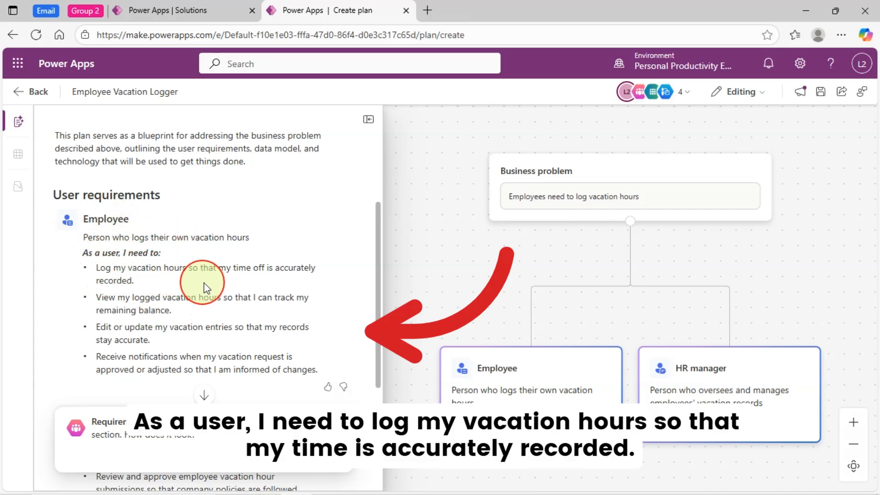
mouse_move(312, 296)
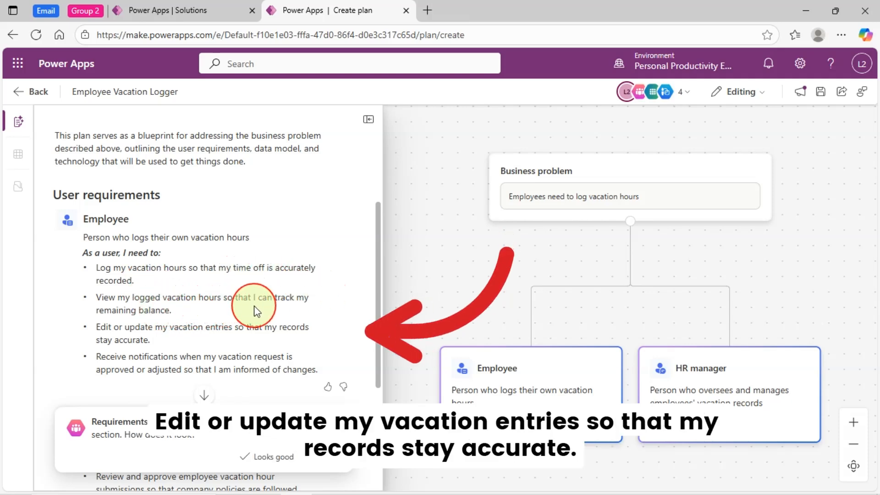
mouse_move(202, 317)
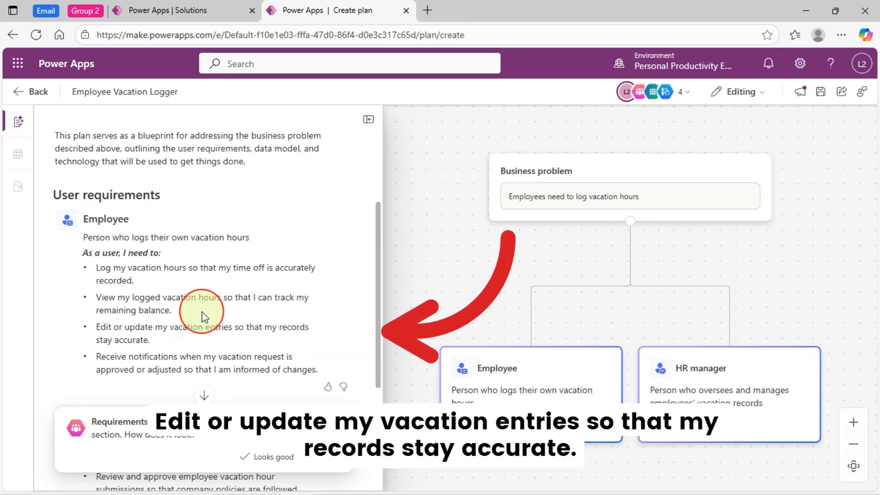
scroll("down", 3)
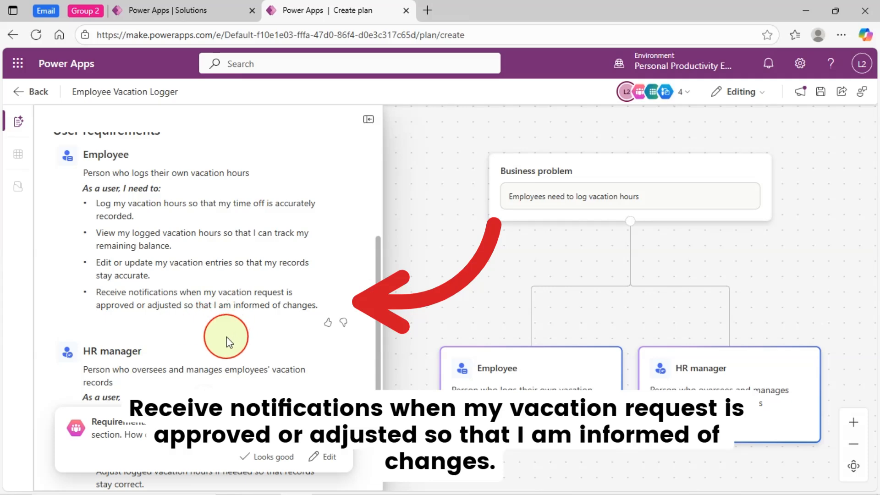
mouse_move(282, 330)
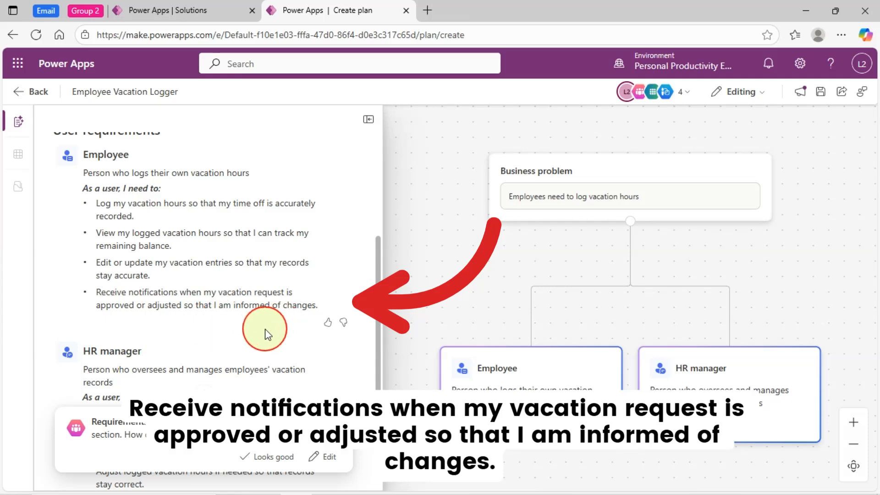
Review the HR manager's three needs, scrolling back to compare with Employee
scroll("down", 3)
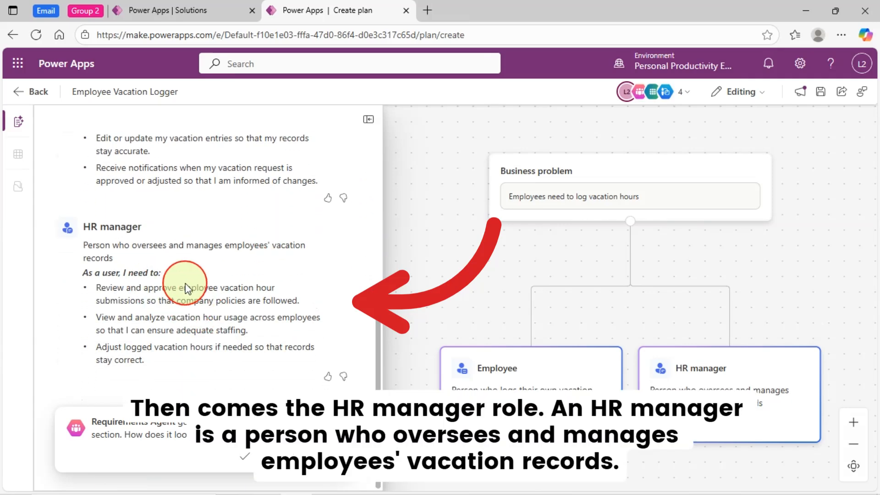
mouse_move(115, 253)
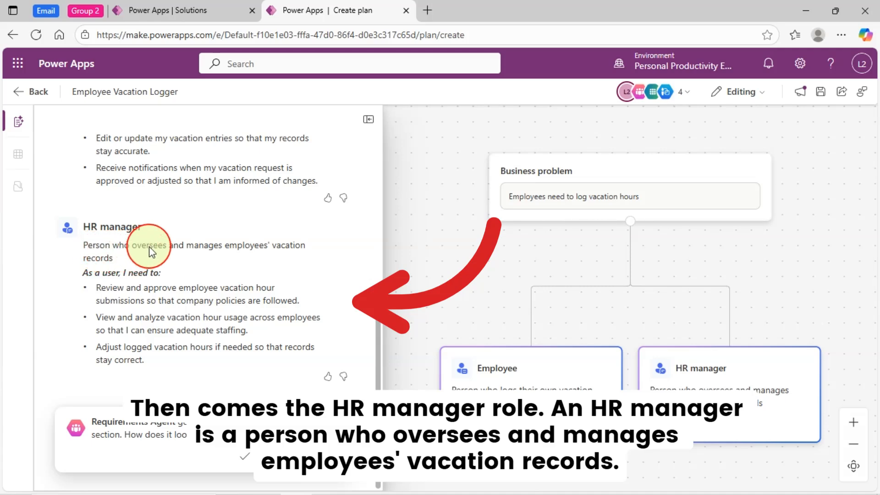
mouse_move(253, 261)
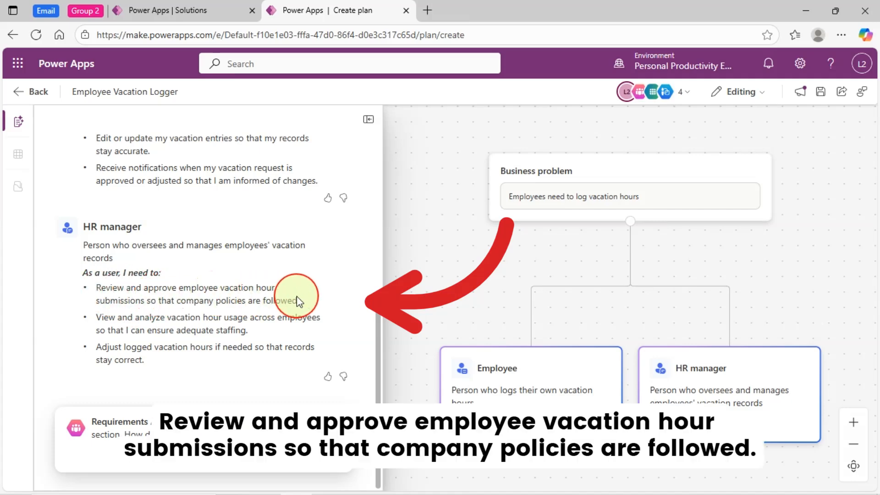
mouse_move(182, 313)
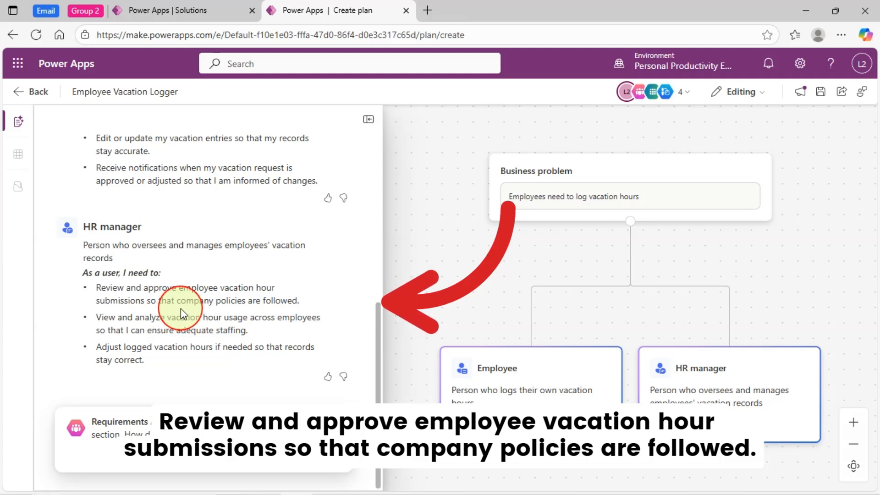
mouse_move(283, 347)
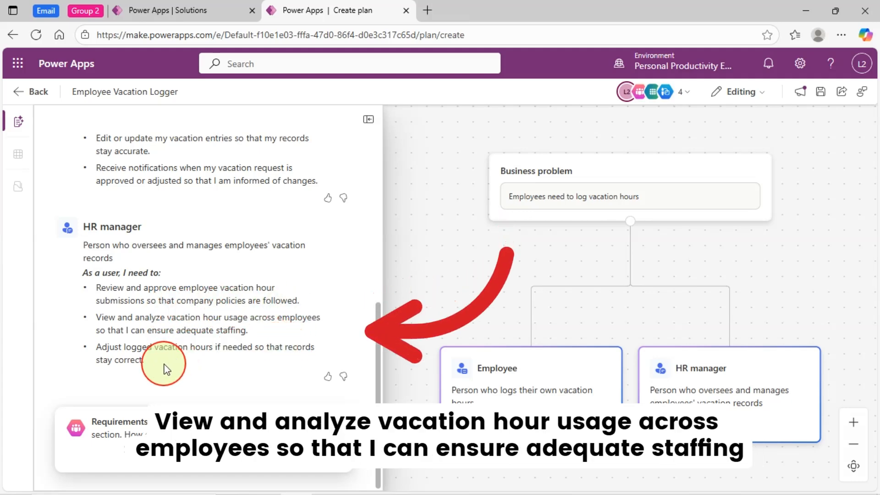
mouse_move(276, 352)
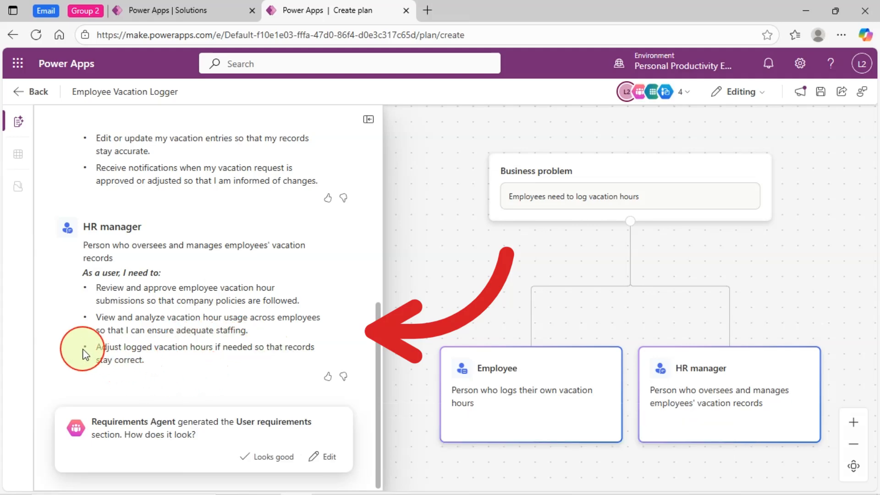
mouse_move(191, 357)
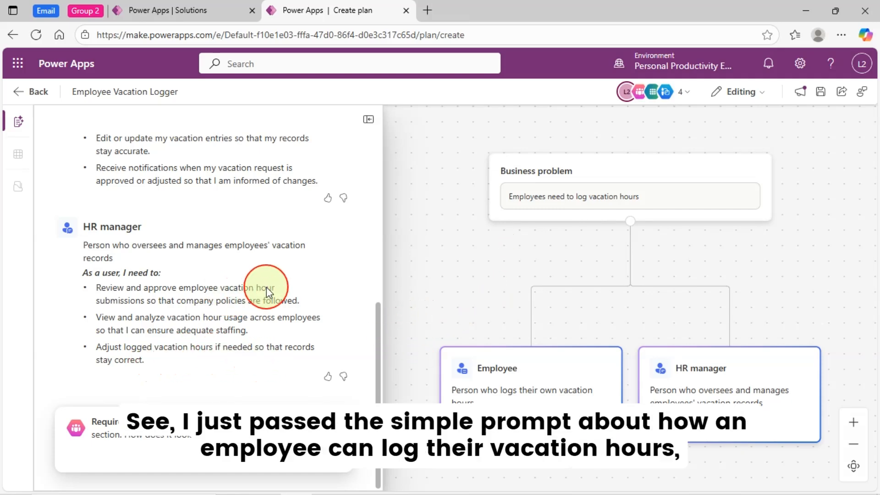
mouse_move(264, 291)
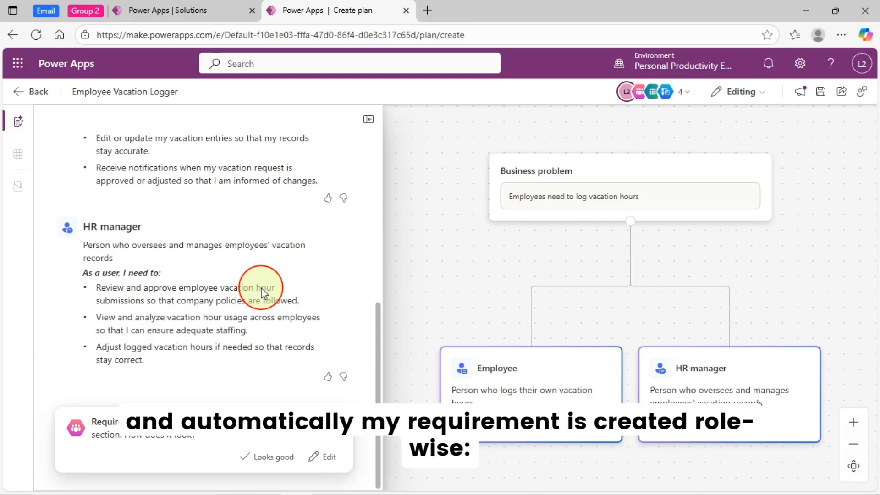
mouse_move(540, 200)
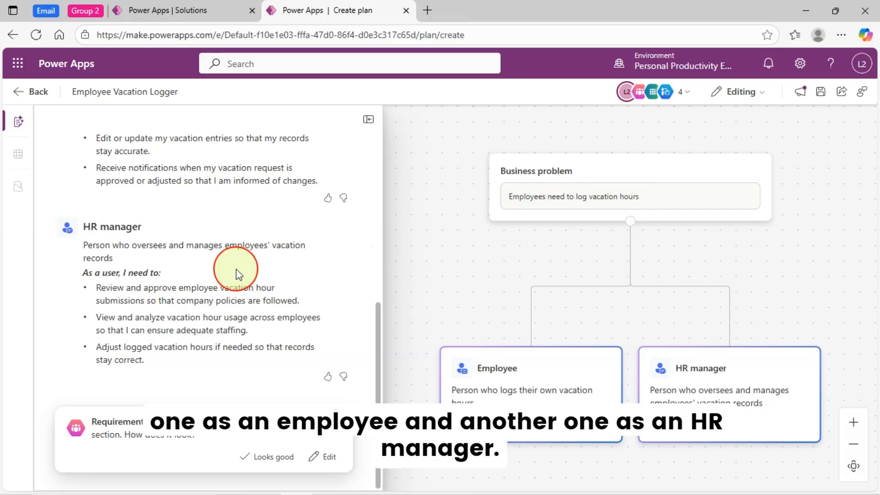
scroll("up", 3)
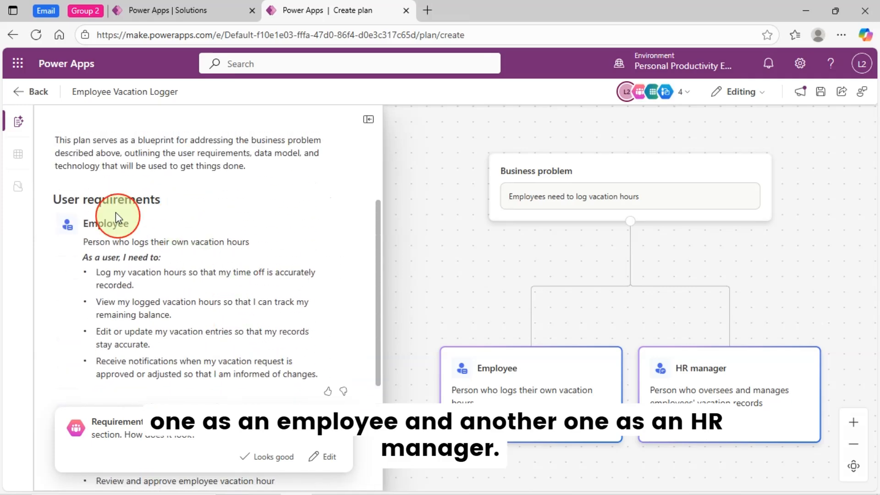
scroll("down", 3)
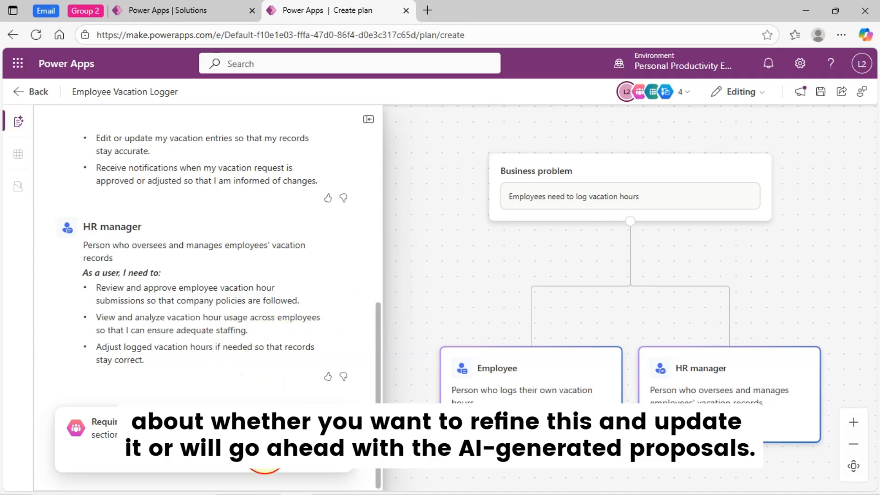
Scroll down to the Data model's Employee, Vacation Log and Vacation Status tables
scroll("down", 3)
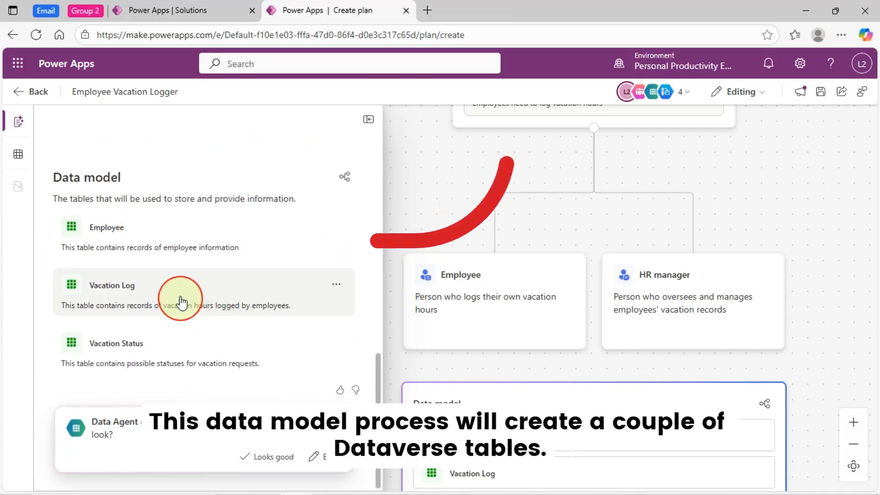
mouse_move(70, 272)
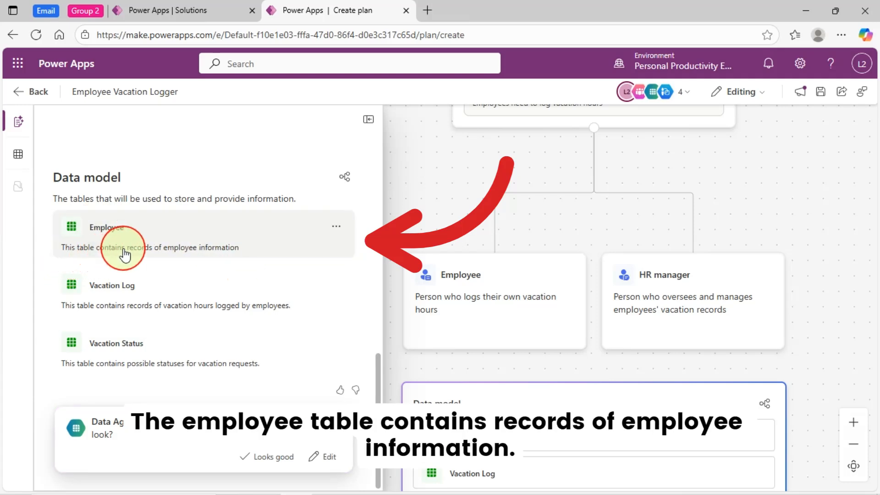
mouse_move(363, 261)
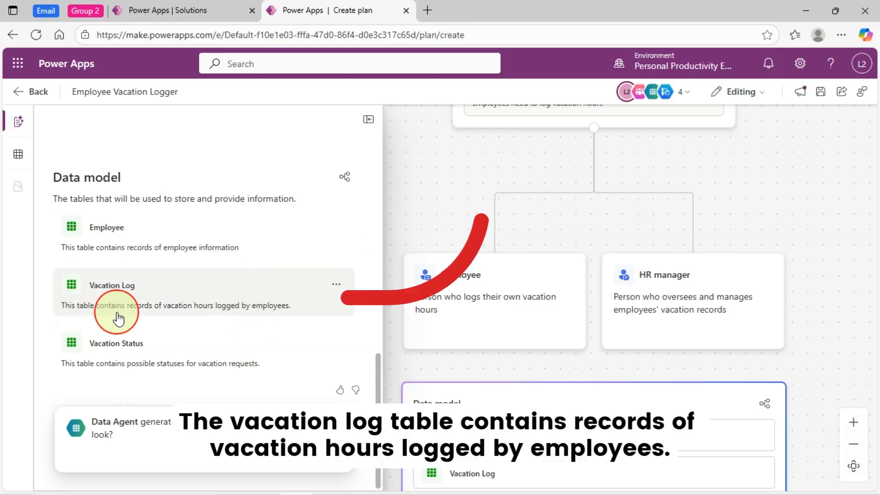
mouse_move(248, 318)
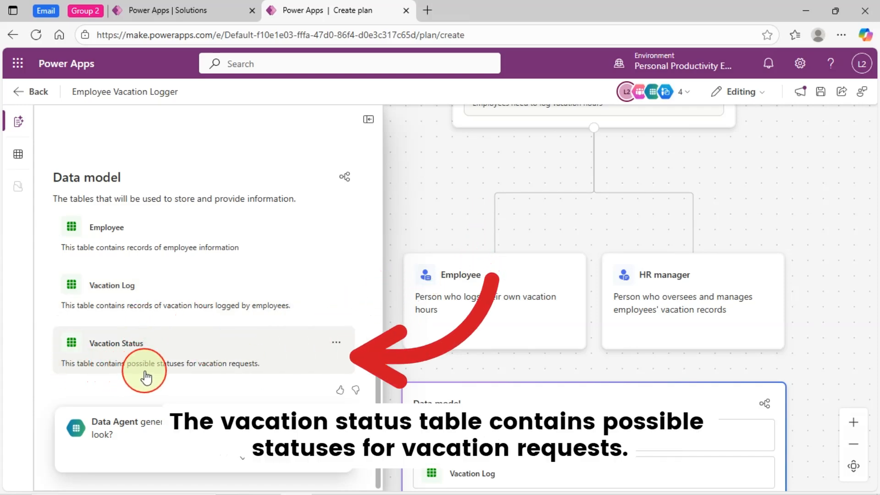
mouse_move(302, 374)
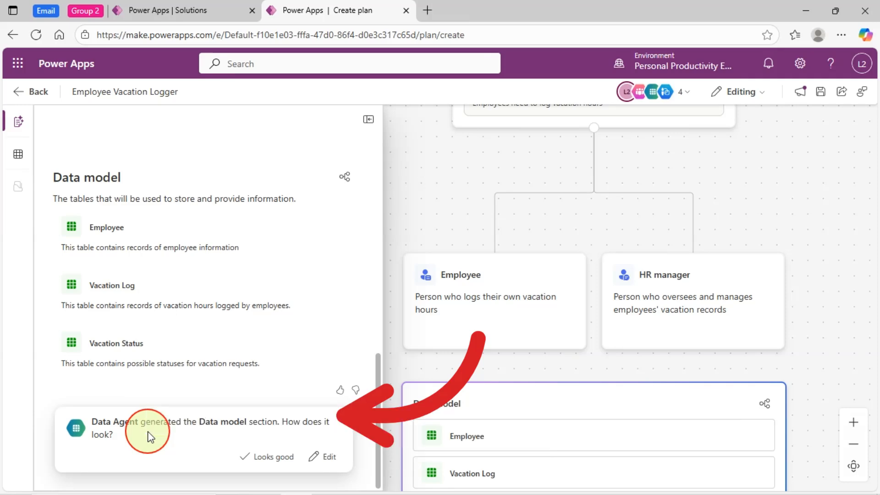
left_click(273, 455)
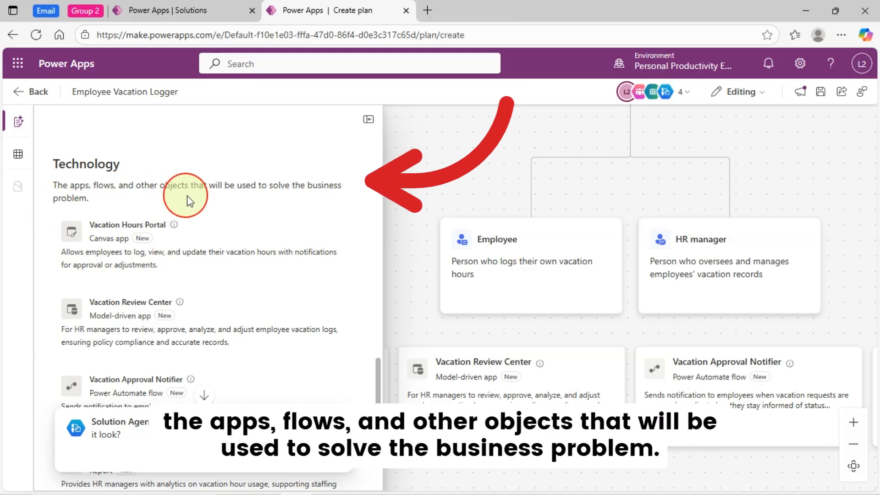
mouse_move(333, 198)
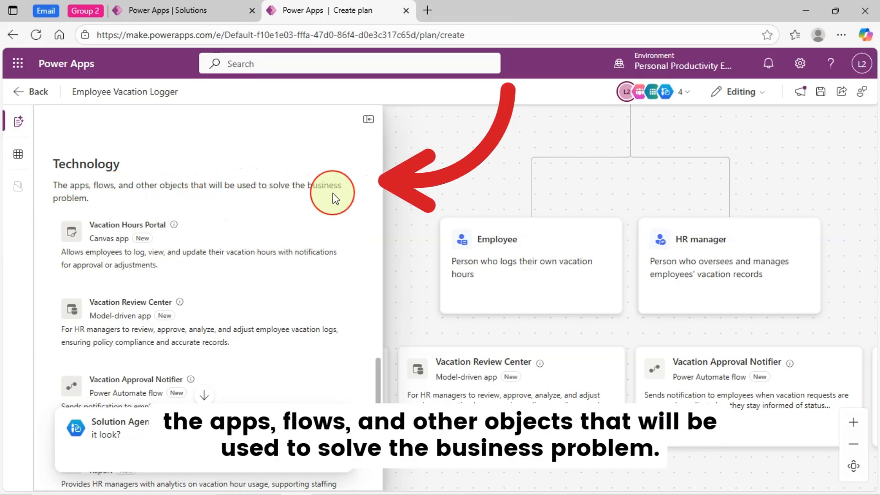
mouse_move(159, 232)
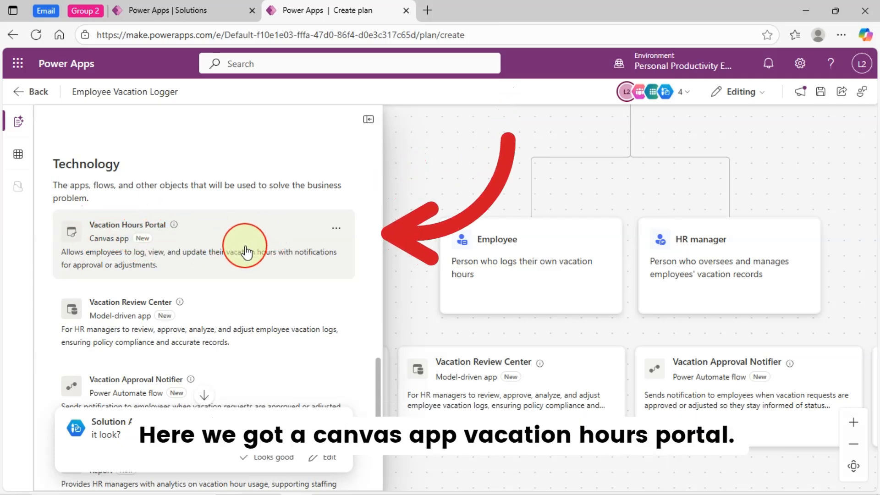
mouse_move(83, 258)
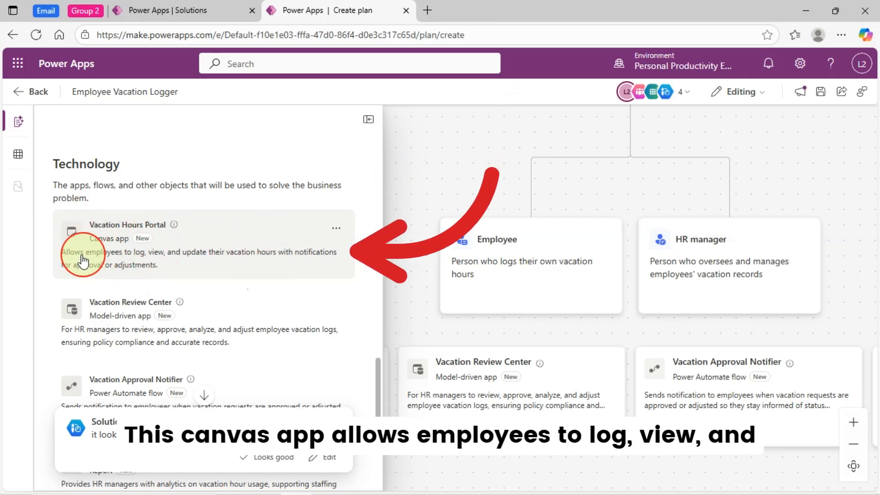
mouse_move(157, 259)
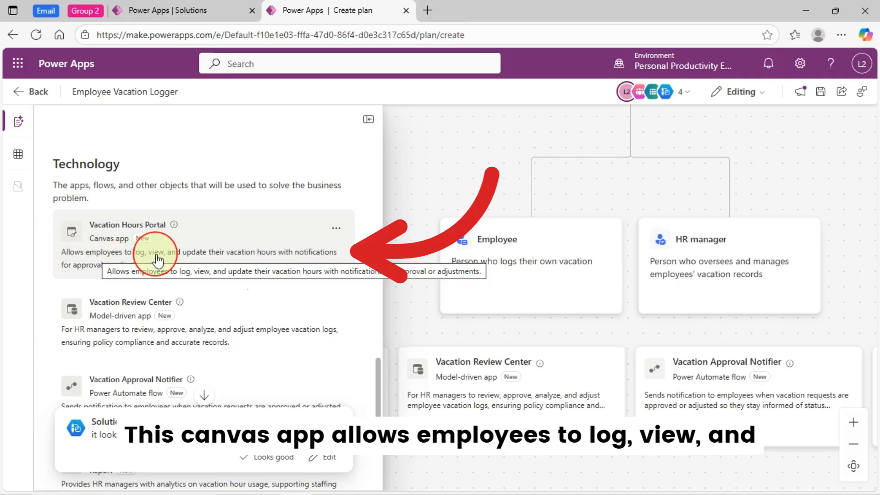
mouse_move(274, 264)
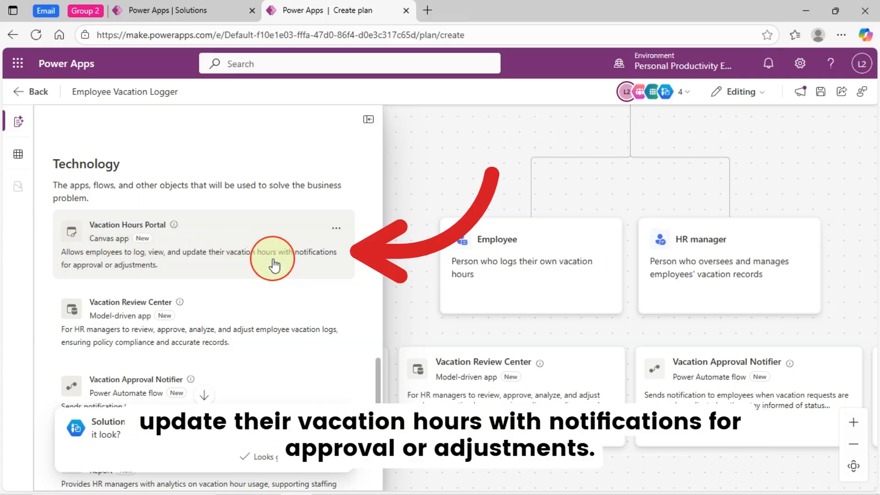
mouse_move(312, 267)
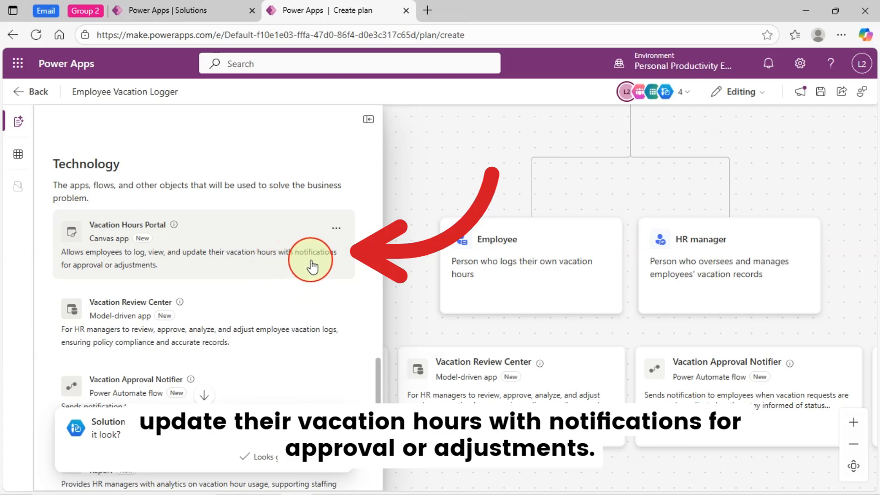
mouse_move(137, 275)
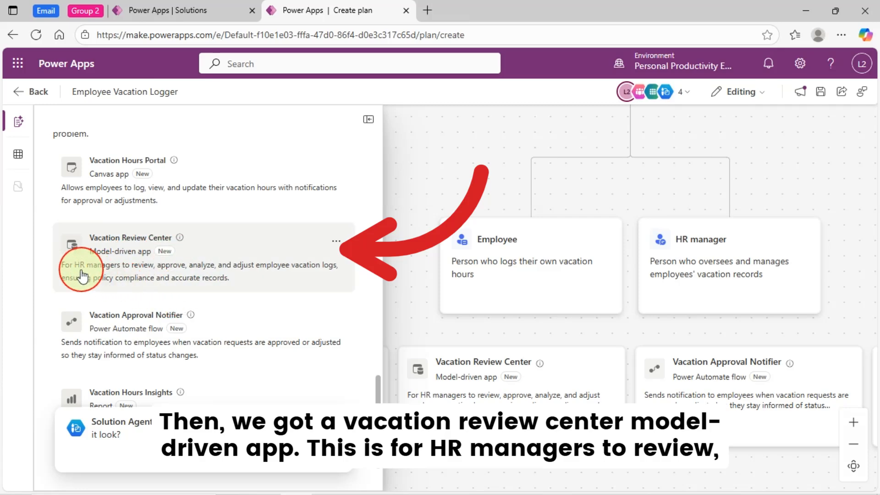
mouse_move(143, 275)
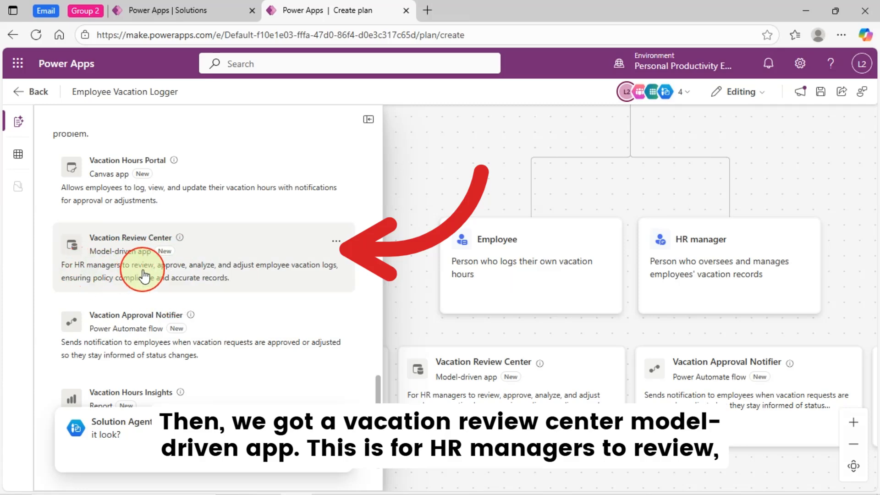
mouse_move(246, 274)
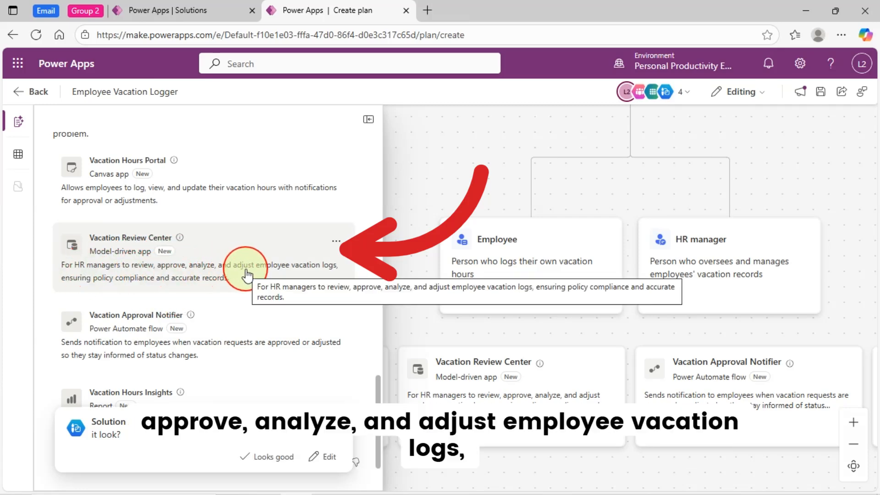
mouse_move(330, 277)
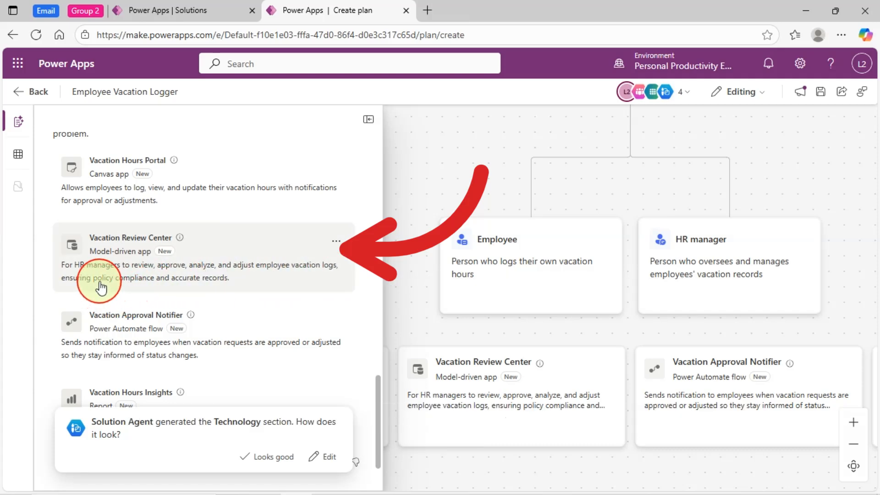
mouse_move(188, 286)
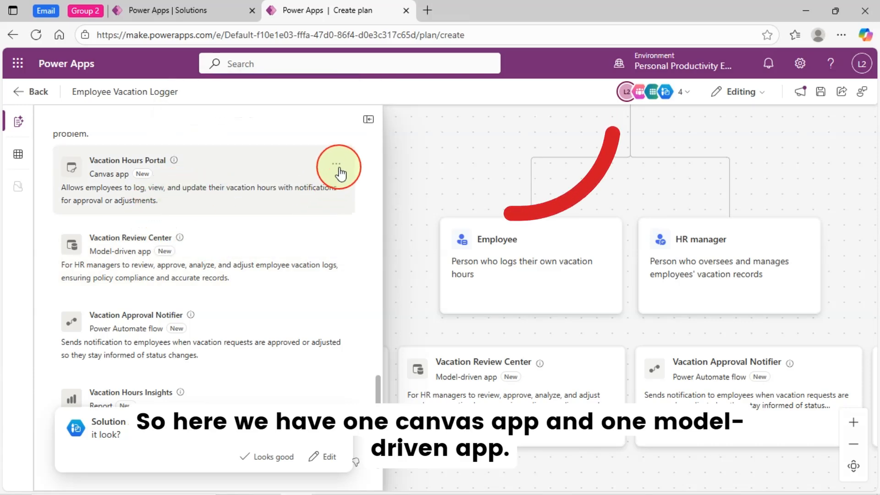
Show the More options menus for Vacation Hours Portal and Vacation Review Center
left_click(335, 163)
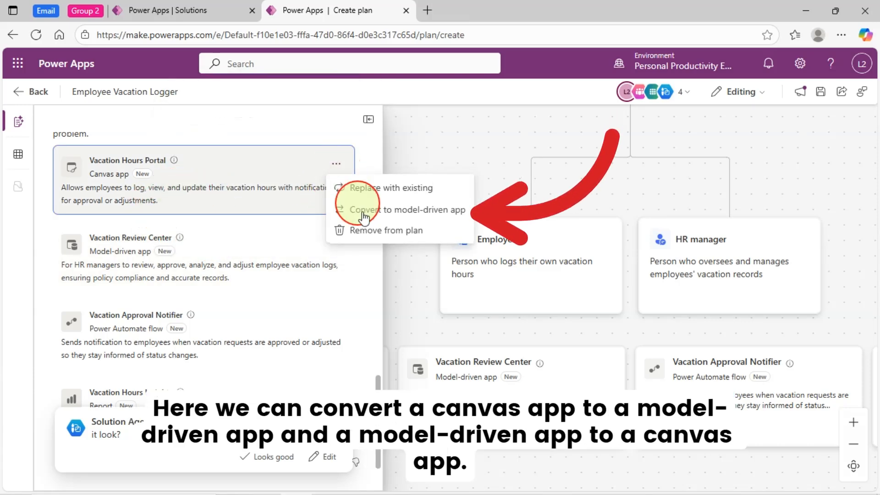
mouse_move(444, 218)
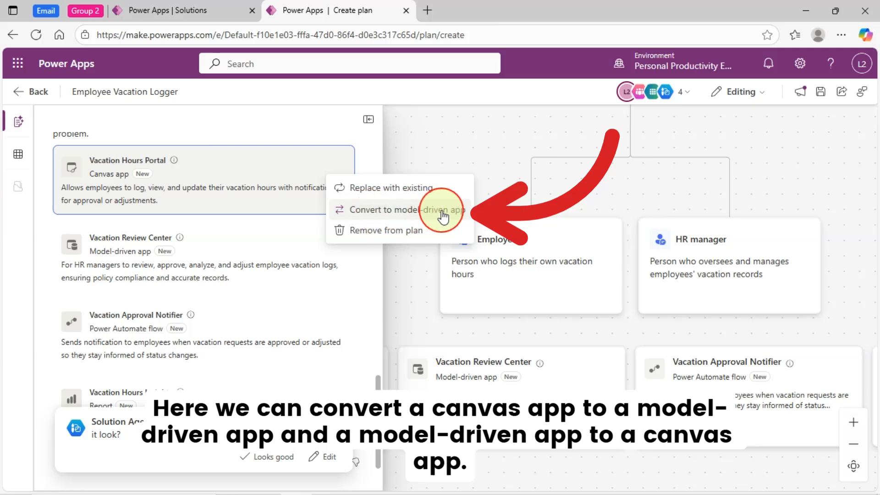
mouse_move(390, 238)
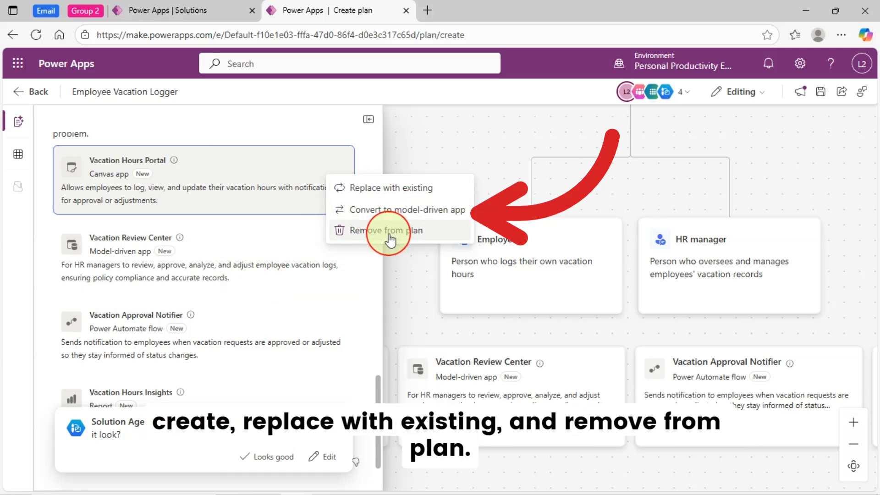
mouse_move(379, 192)
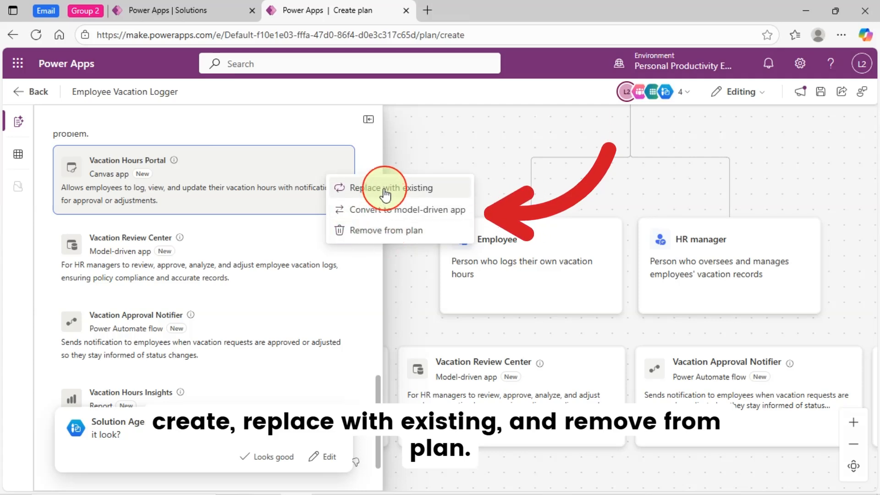
left_click(336, 240)
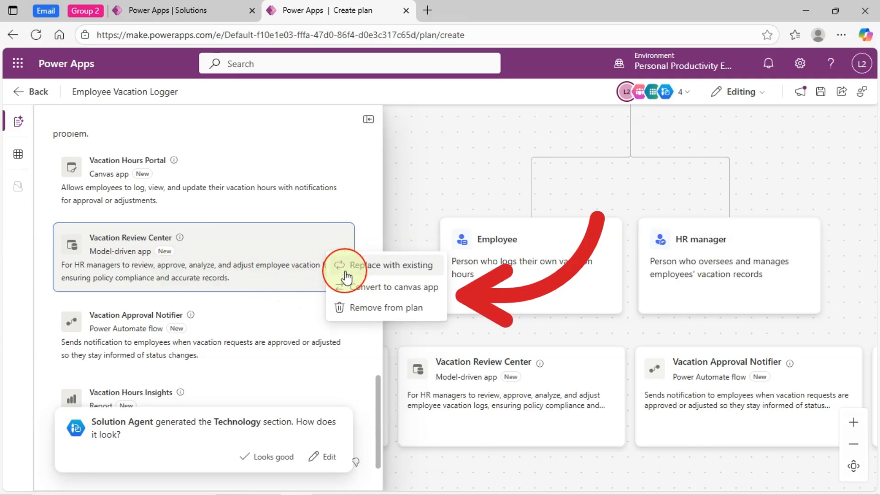
mouse_move(372, 296)
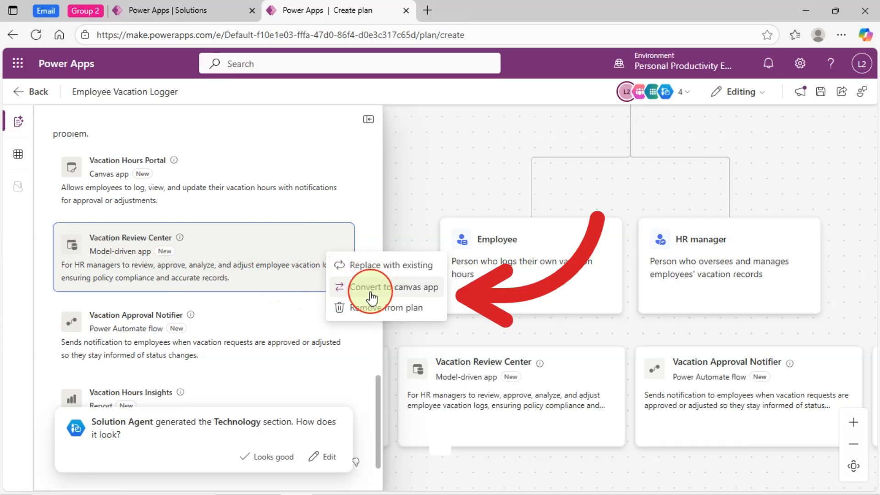
mouse_move(308, 287)
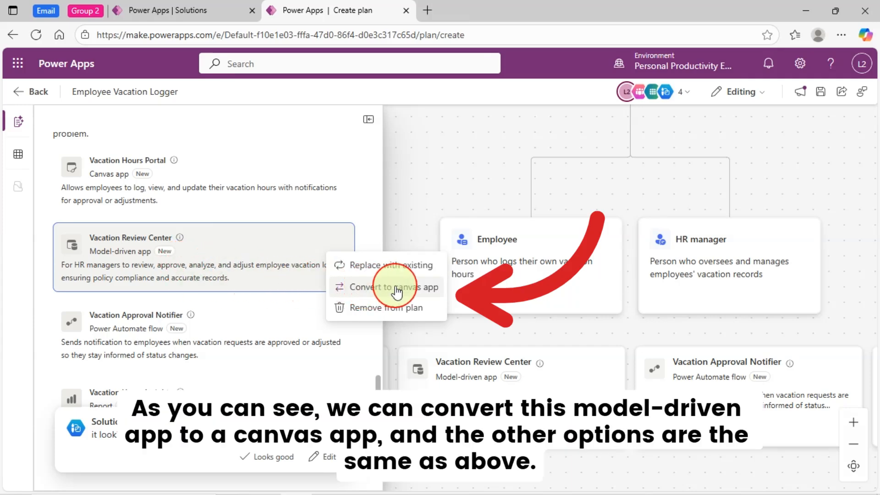
mouse_move(386, 308)
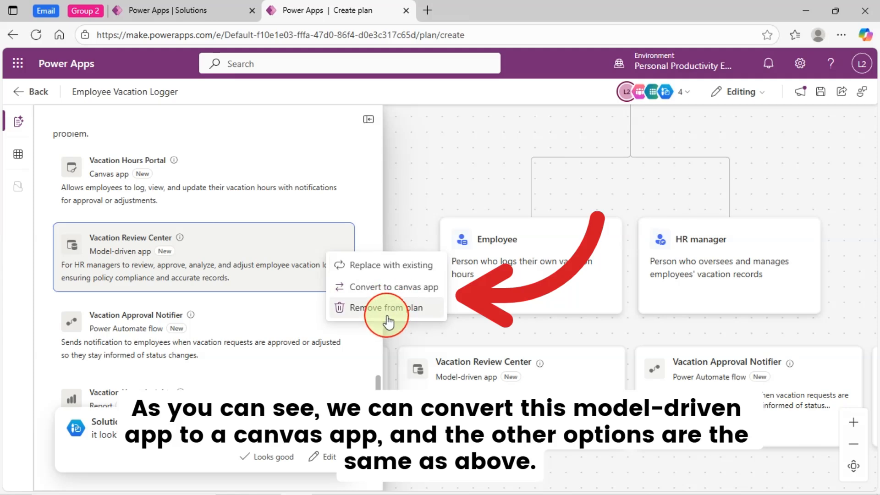
mouse_move(393, 269)
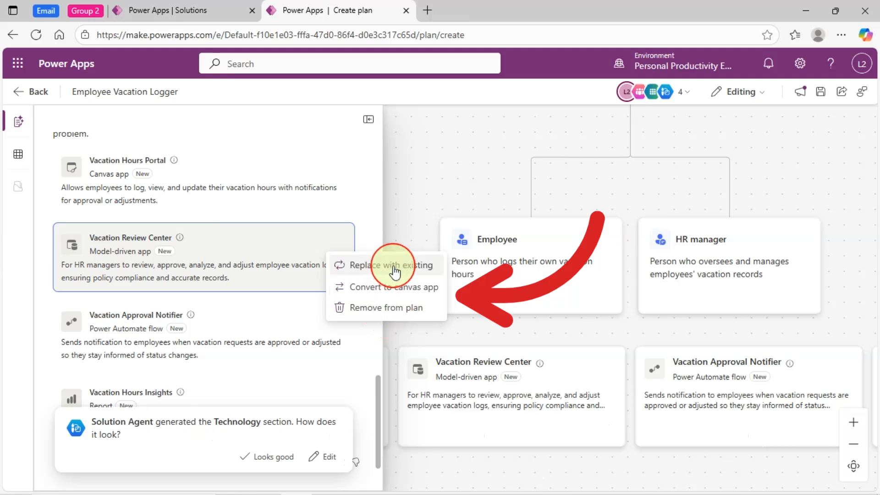
mouse_move(264, 319)
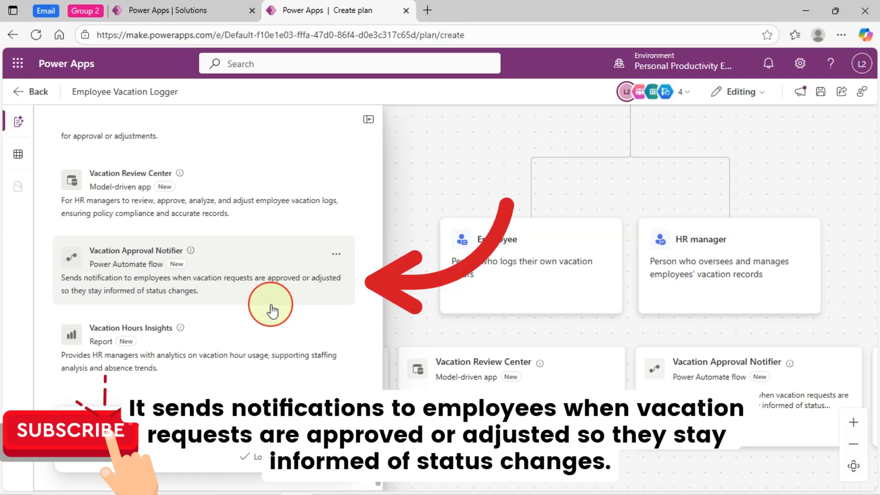
mouse_move(243, 318)
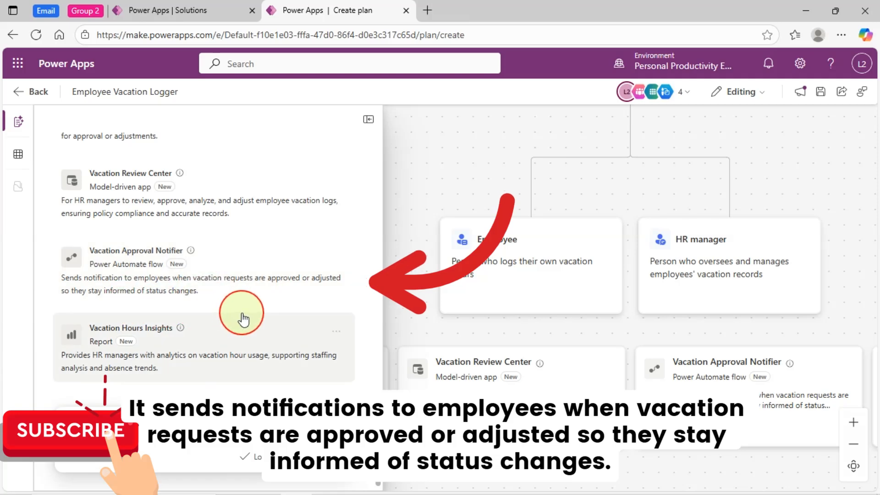
mouse_move(295, 283)
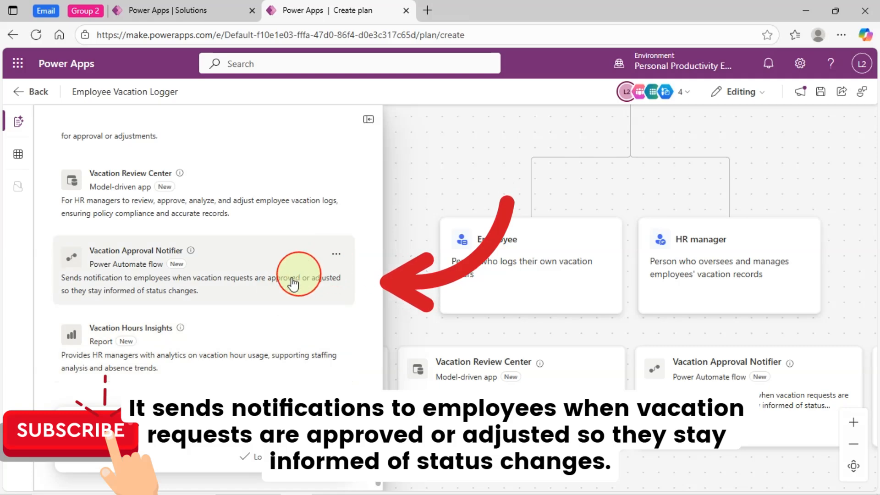
left_click(336, 254)
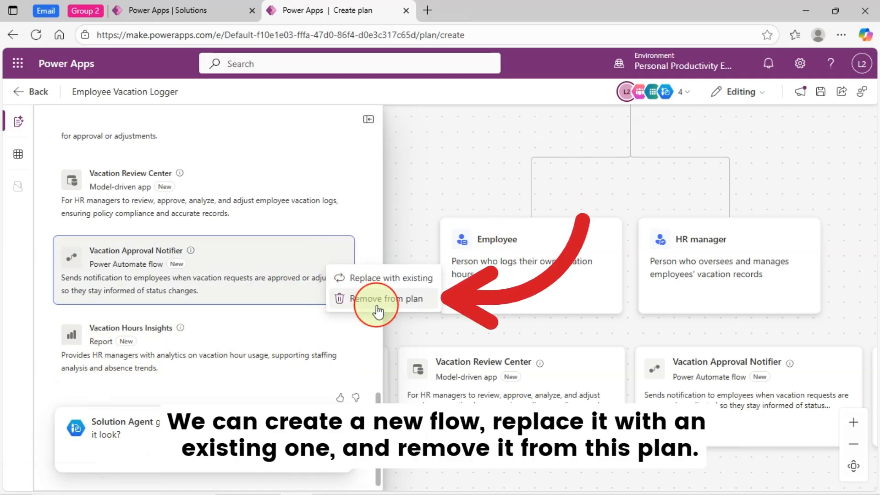
mouse_move(373, 287)
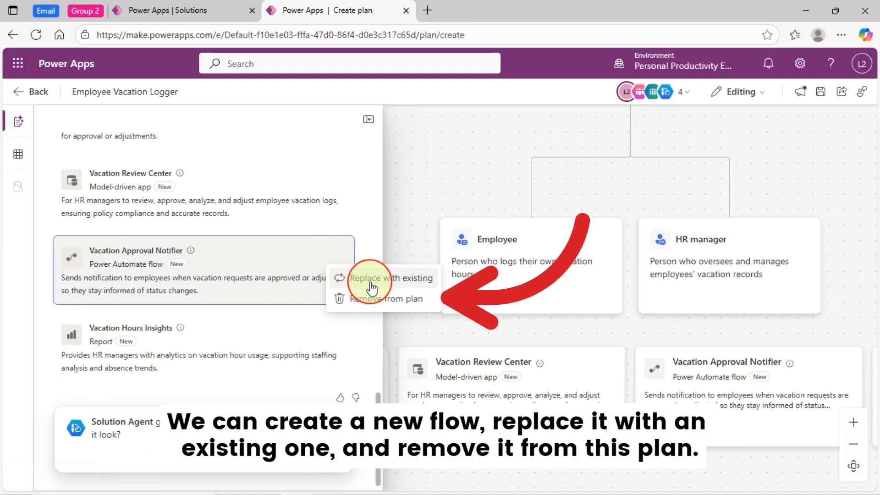
mouse_move(373, 312)
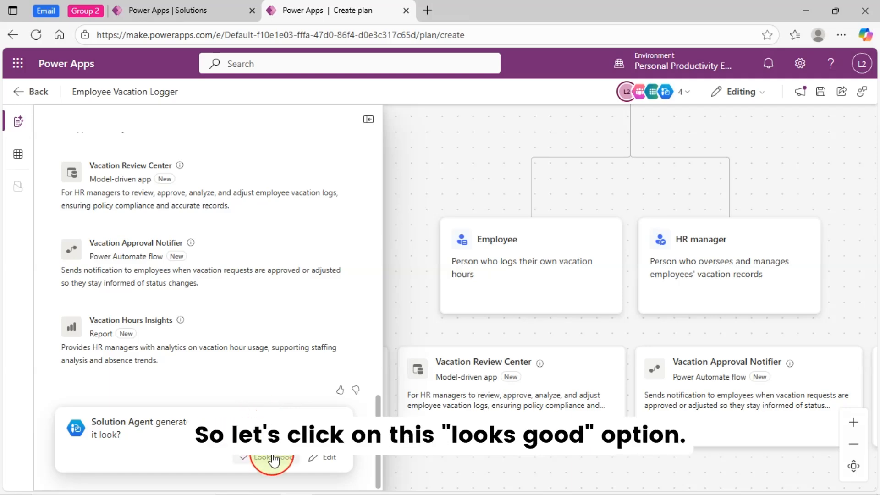
Mark the Technology section as Looks good and save the plan
left_click(270, 456)
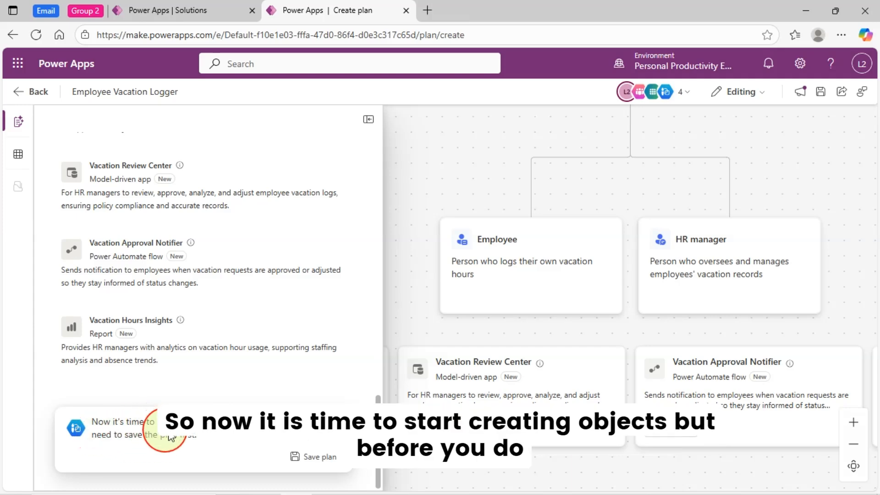
mouse_move(257, 437)
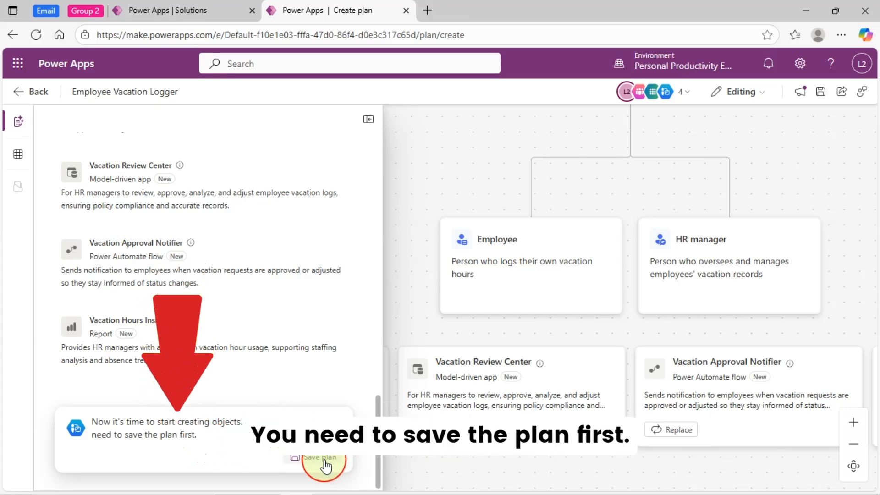
left_click(324, 458)
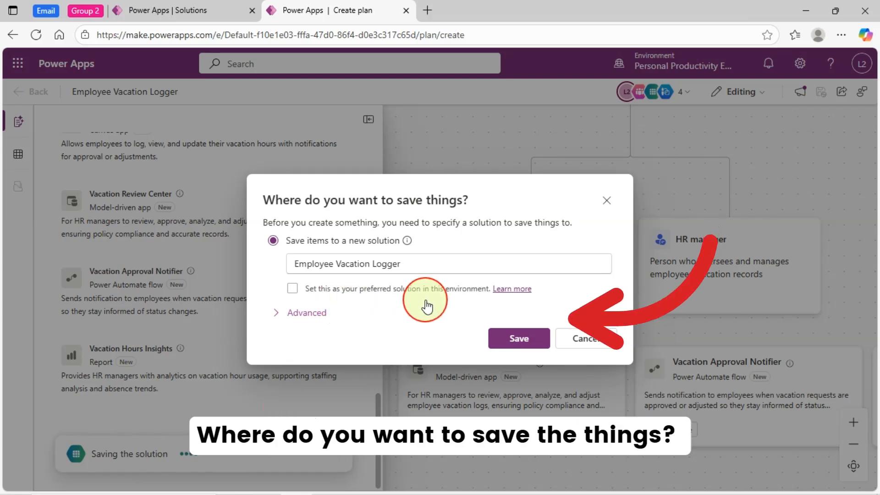
Save the plan's items into the new Employee Vacation Logger solution
left_click(517, 339)
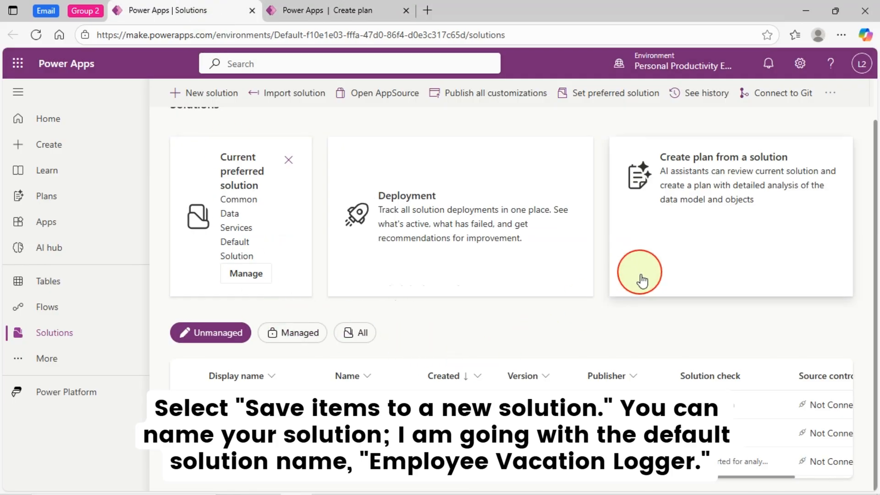
mouse_move(577, 326)
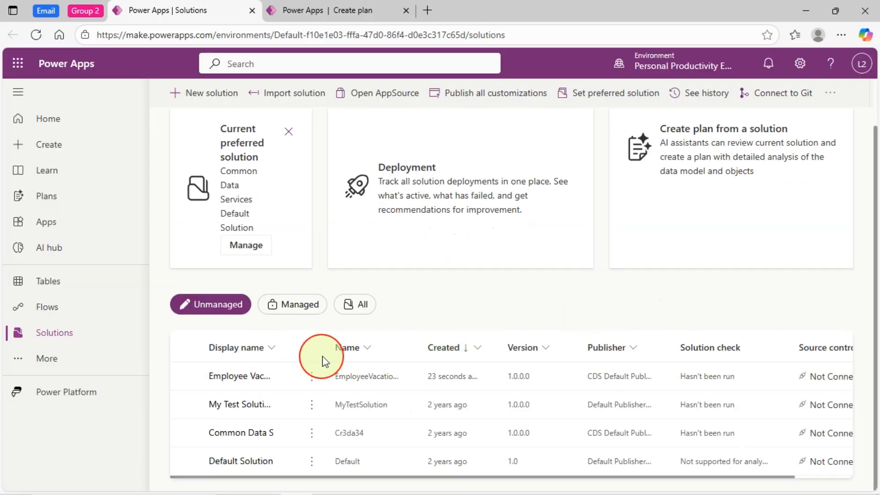
mouse_move(648, 297)
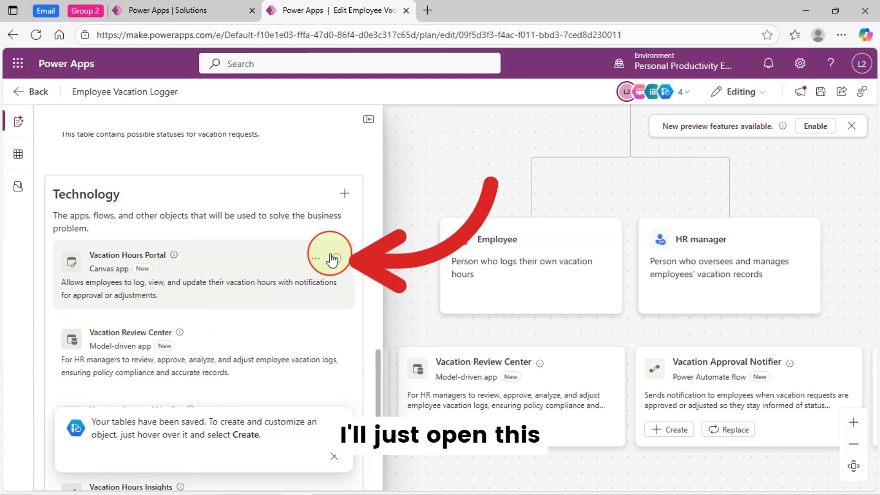
mouse_move(225, 290)
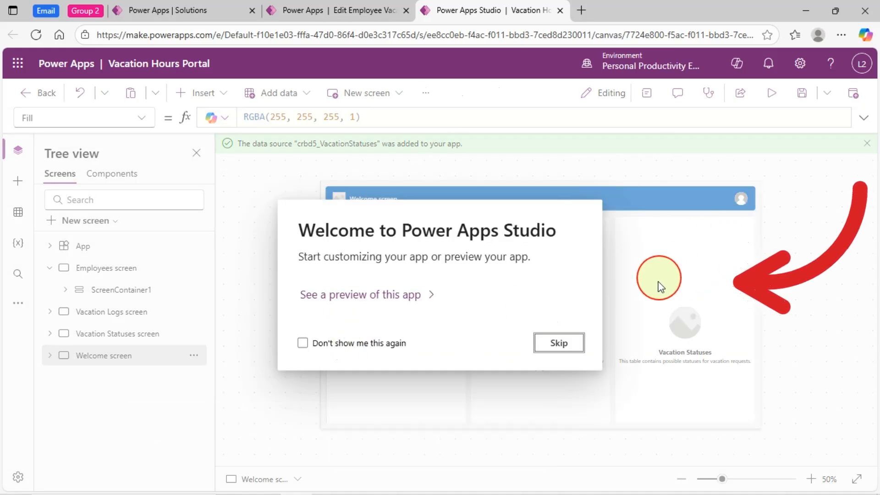
Skip the Studio welcome dialog and preview the Vacation Hours Portal app
left_click(557, 343)
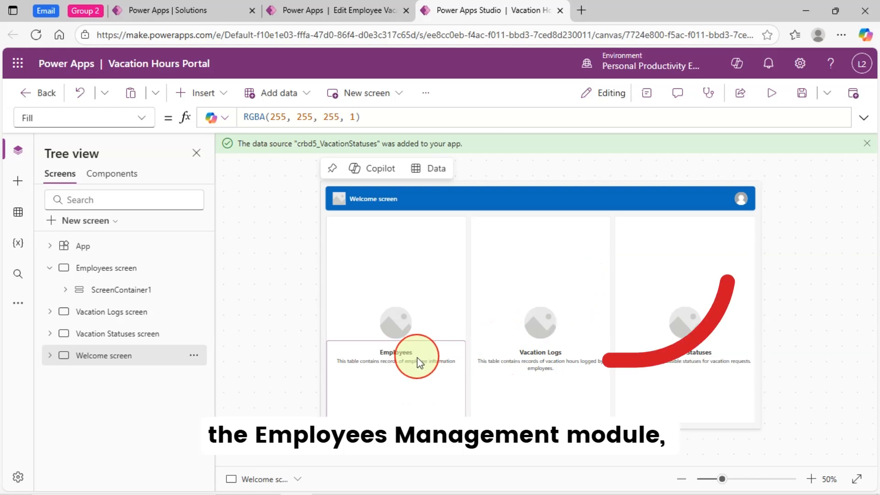
mouse_move(726, 359)
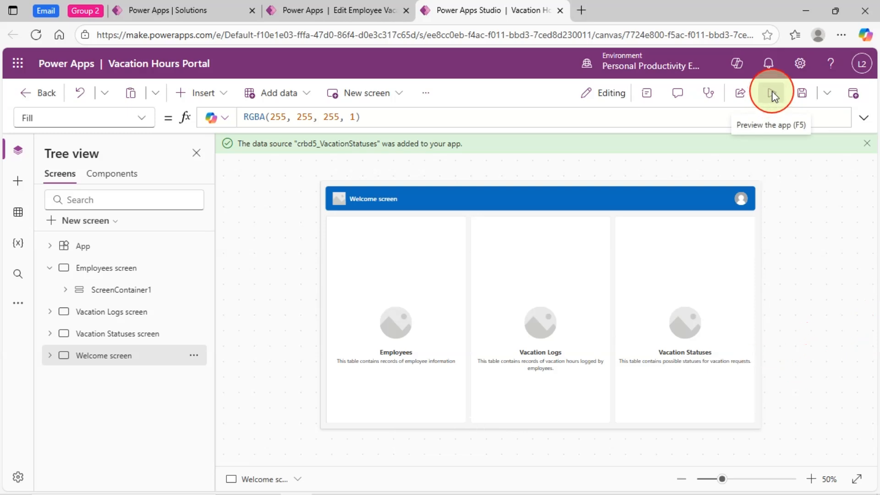
left_click(773, 93)
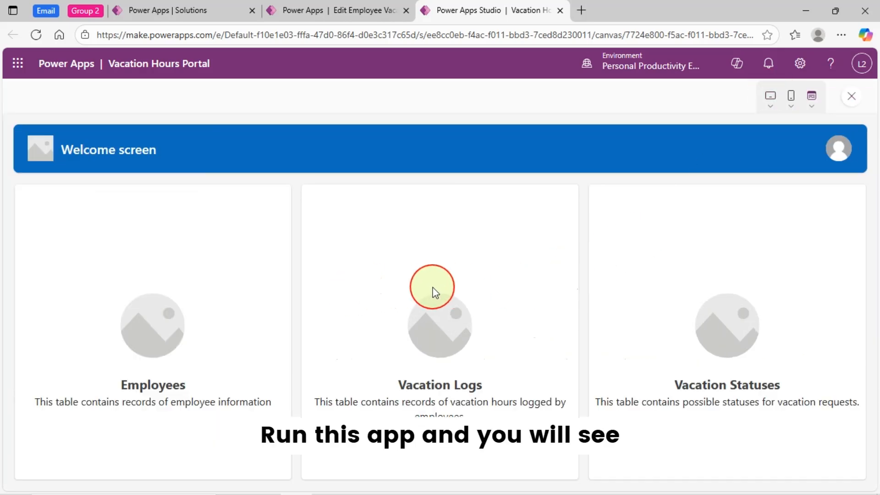
Add employee Smith as a Software Engineer hired 10/20/2025 and save the record
left_click(153, 325)
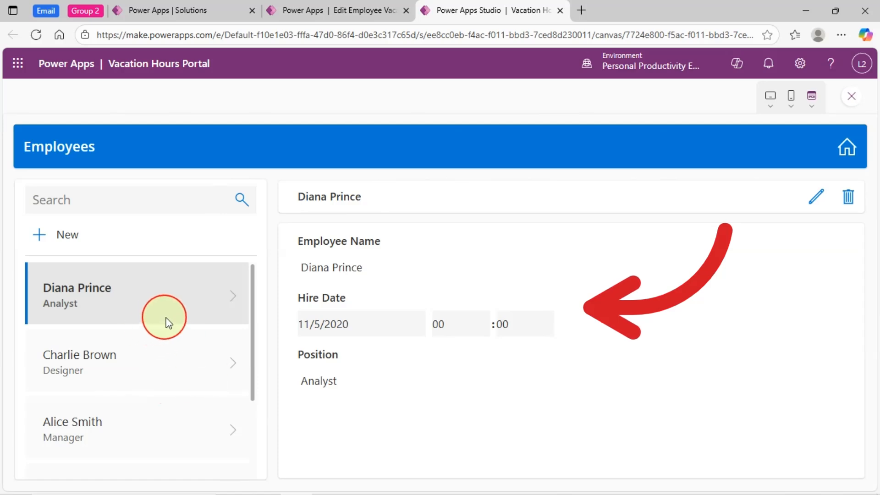
mouse_move(227, 343)
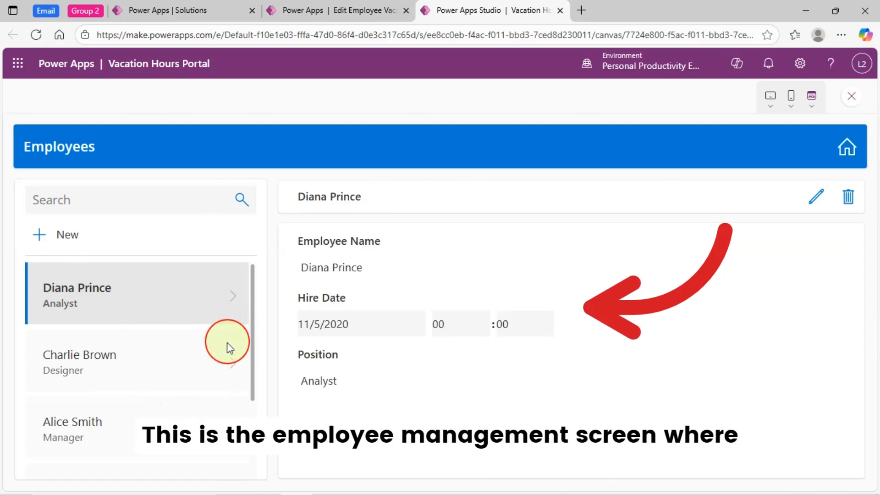
scroll("down", 3)
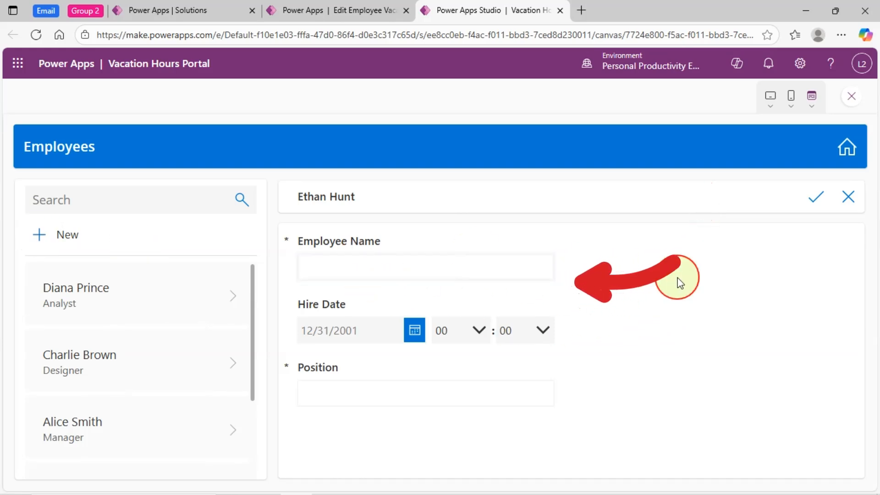
type("Software Engineer")
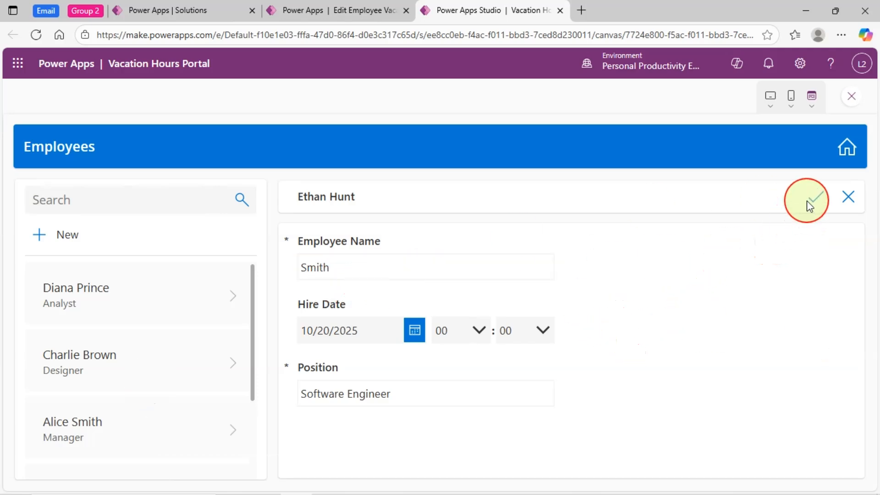
left_click(807, 197)
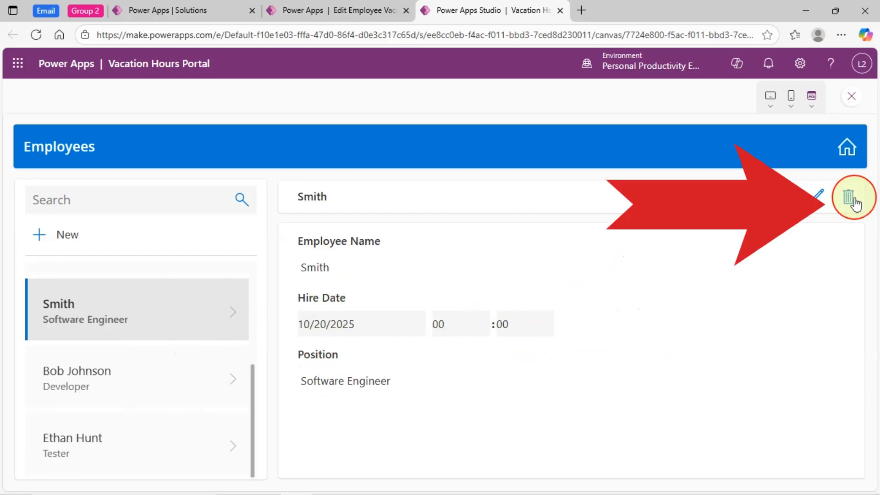
Open the Smith record for editing and delete it
left_click(817, 197)
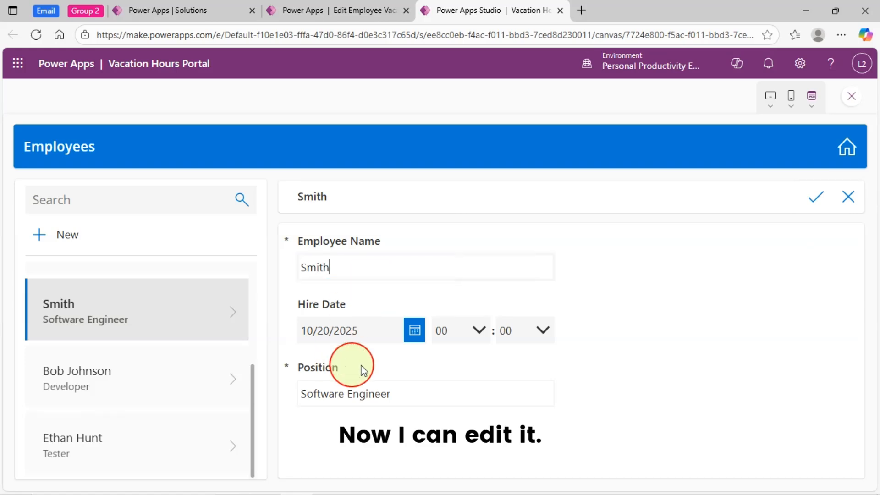
left_click(415, 330)
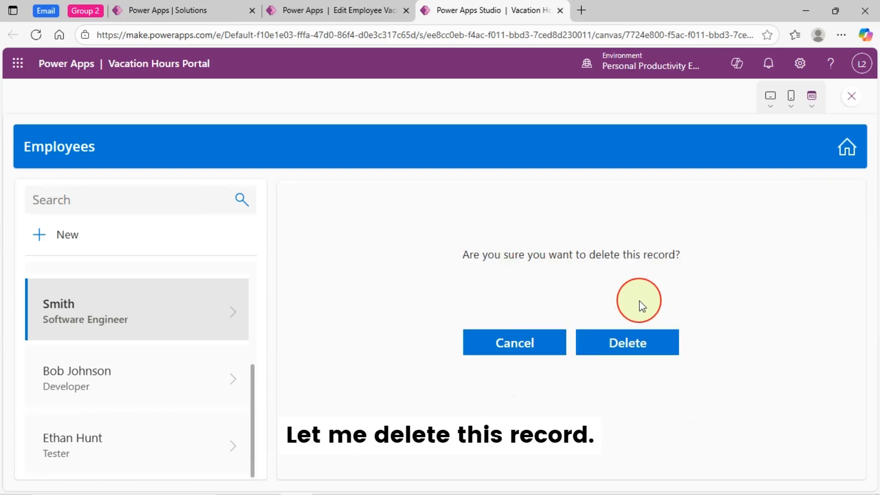
left_click(626, 342)
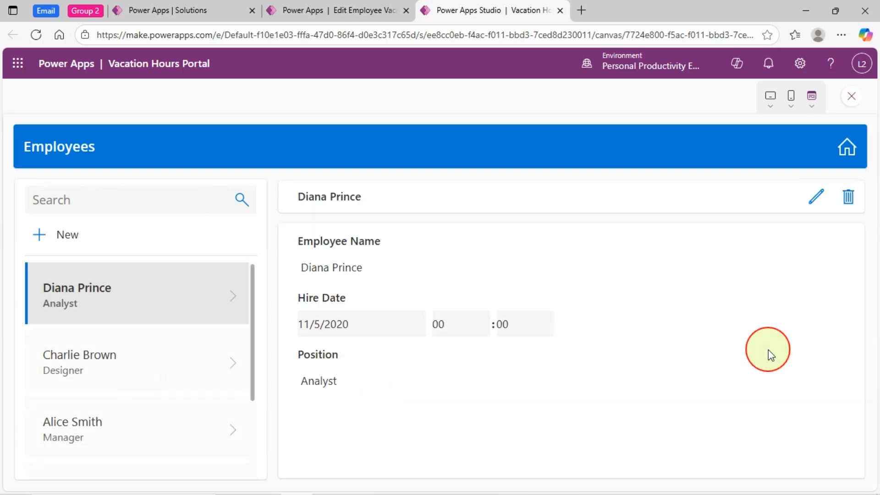
Return home, open Vacation Logs, and view the Vacation Mar 2025 entry
left_click(846, 148)
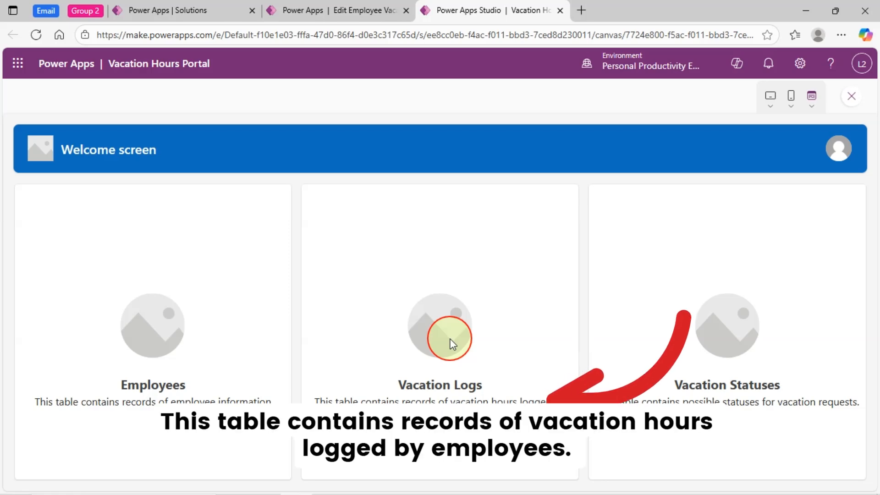
mouse_move(134, 347)
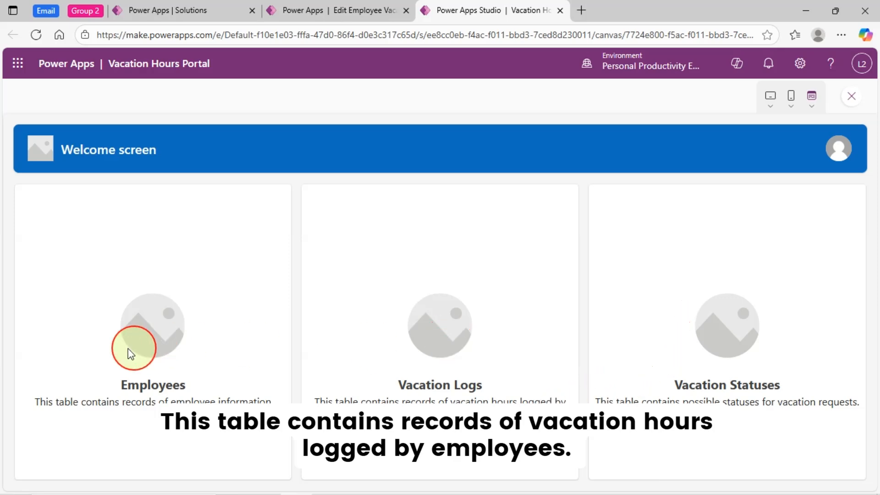
mouse_move(385, 331)
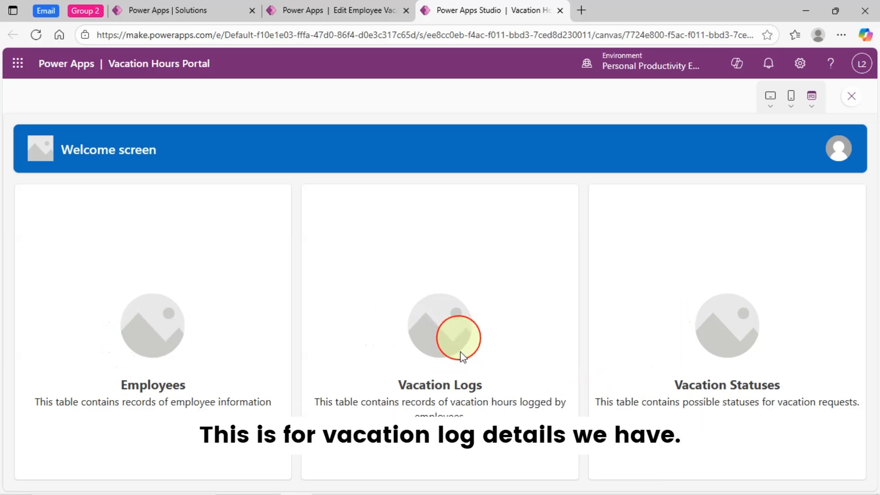
left_click(439, 325)
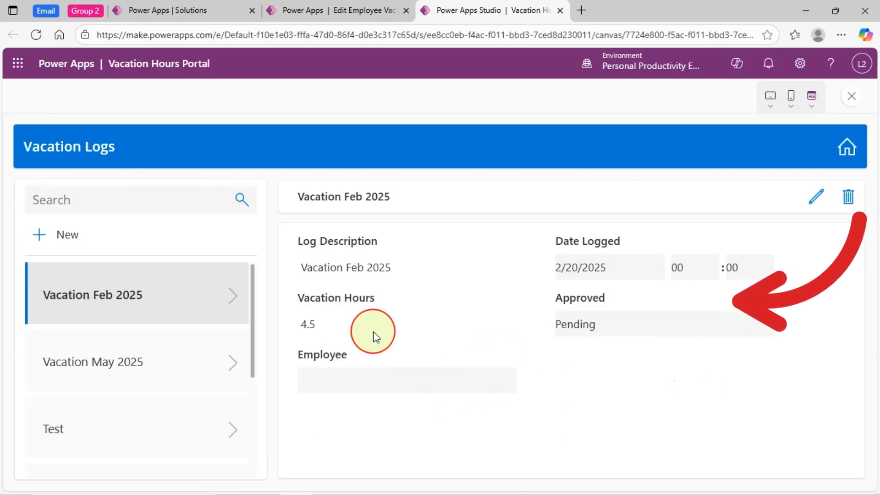
mouse_move(440, 352)
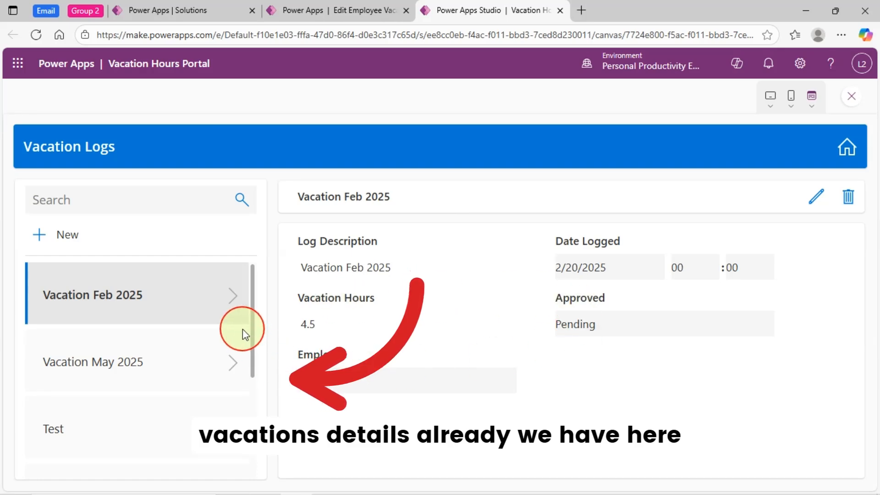
left_click(92, 311)
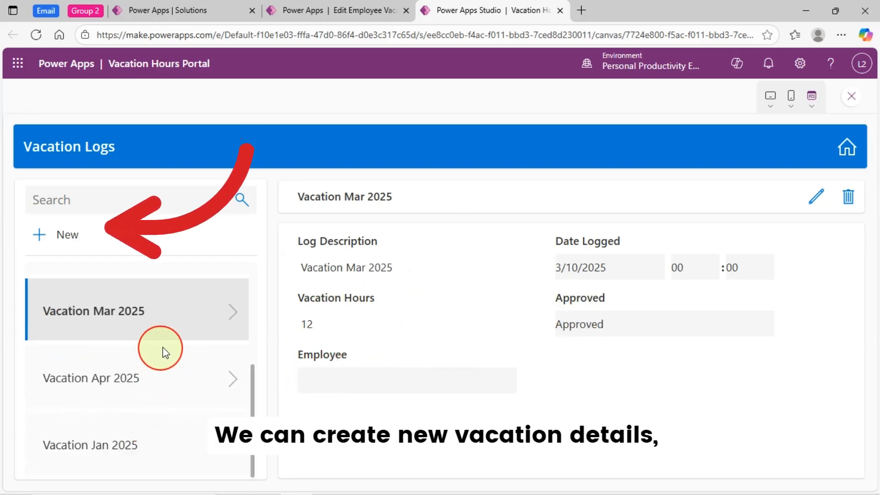
mouse_move(160, 370)
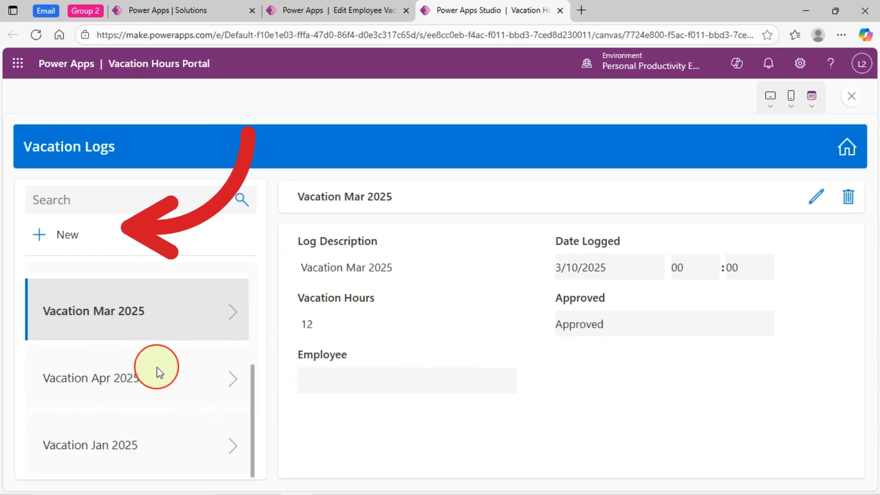
mouse_move(197, 312)
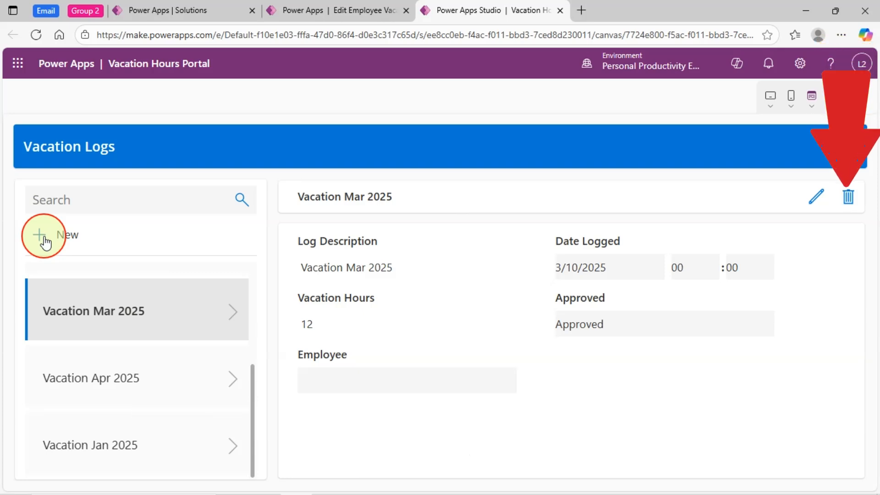
Add an October Vacation log for Alice Smith with Pending status, then delete it
left_click(39, 235)
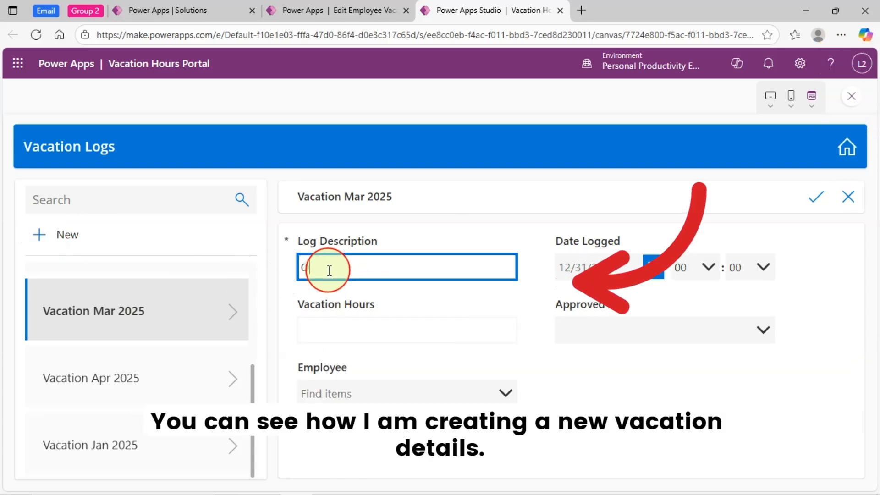
type("October Vacation")
left_click(408, 330)
type("30")
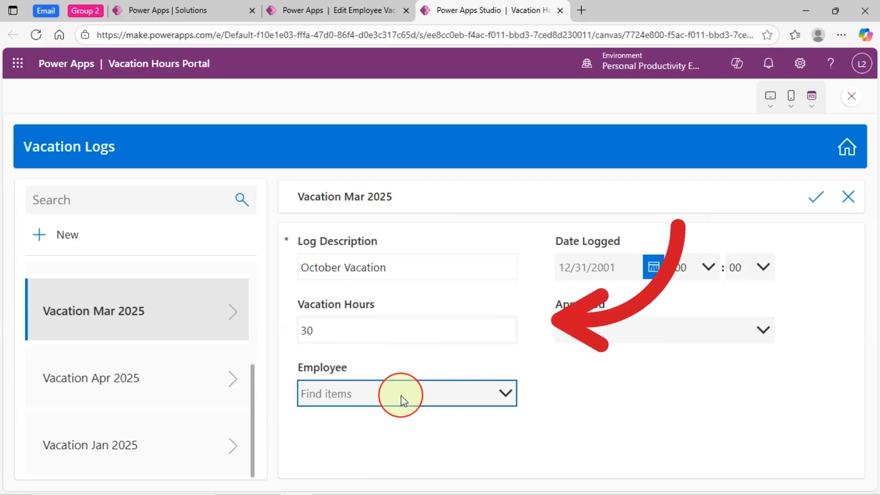
left_click(399, 392)
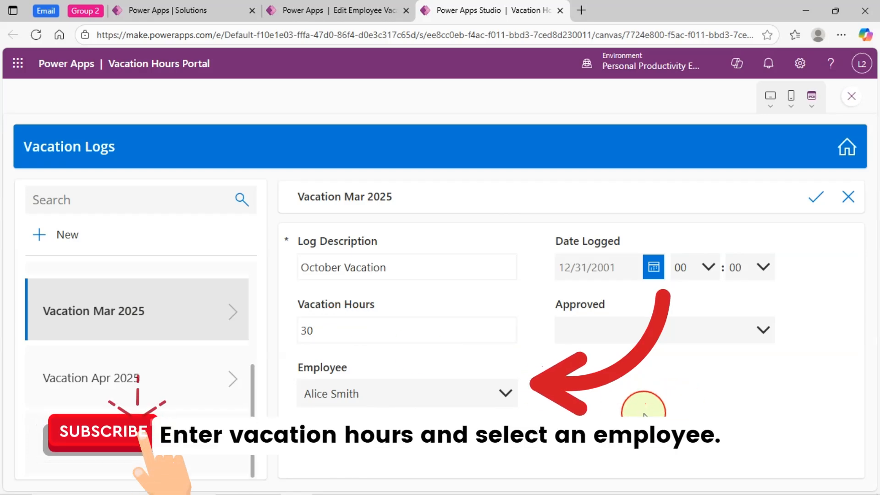
left_click(762, 330)
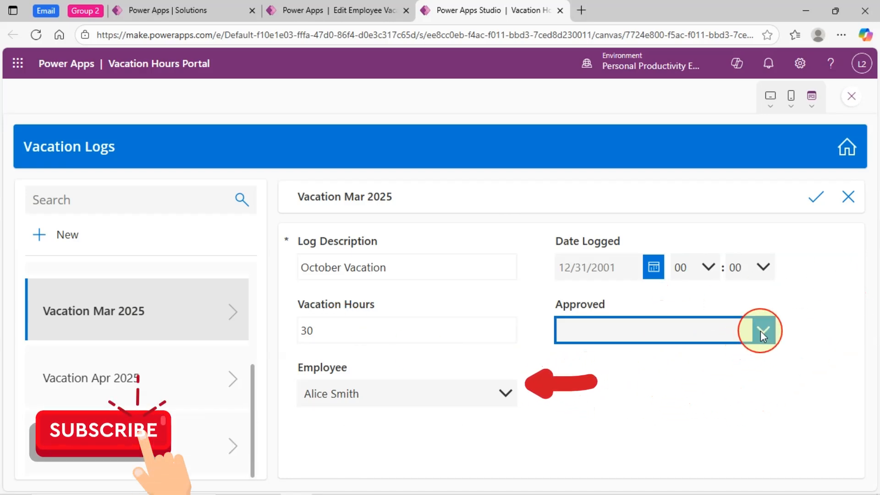
left_click(762, 330)
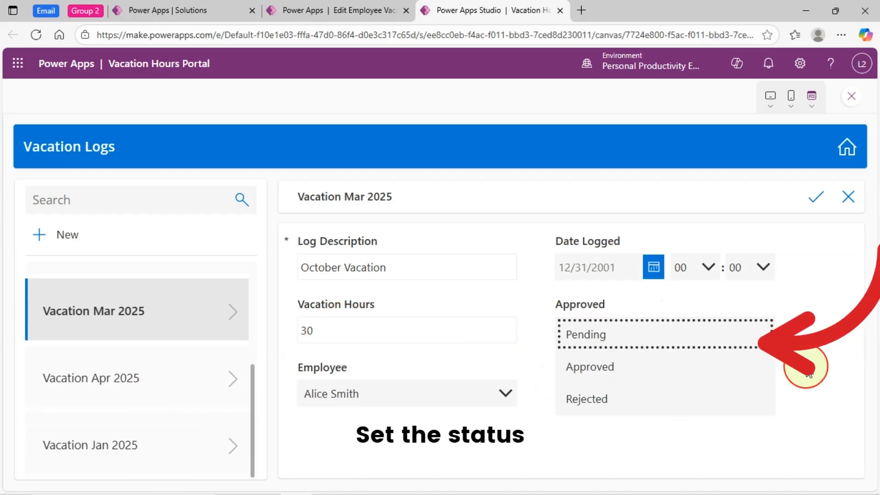
left_click(652, 267)
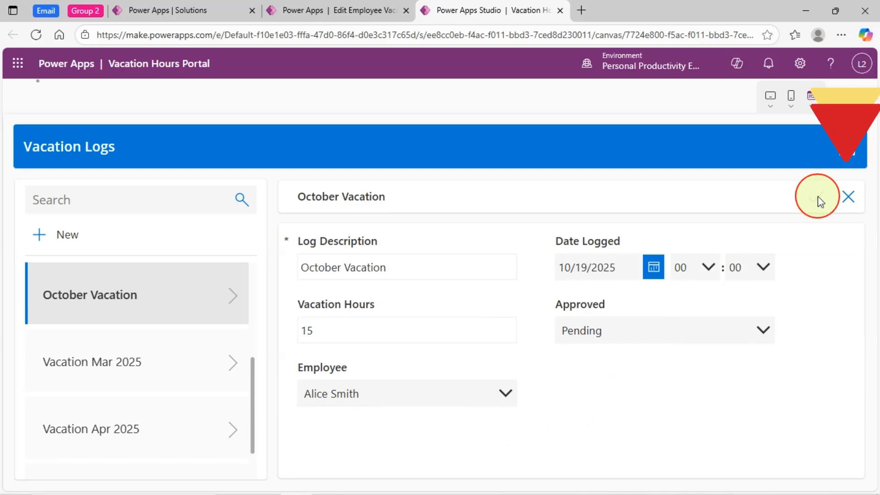
left_click(848, 197)
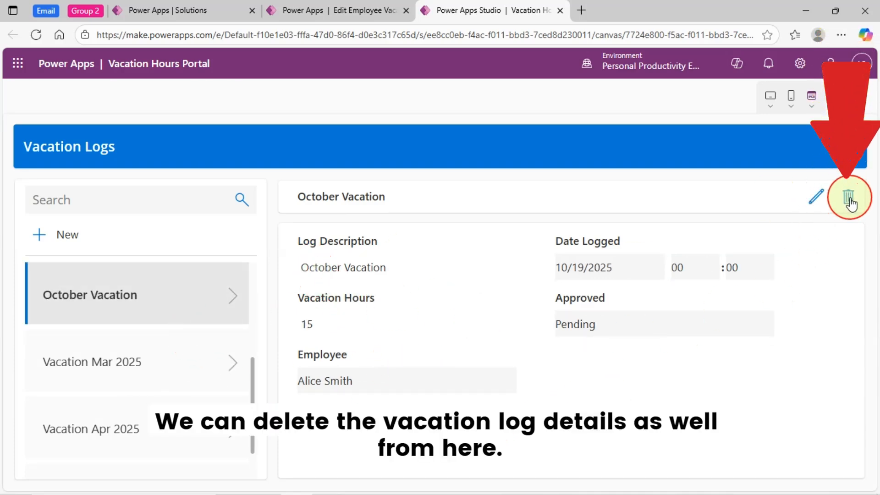
left_click(849, 197)
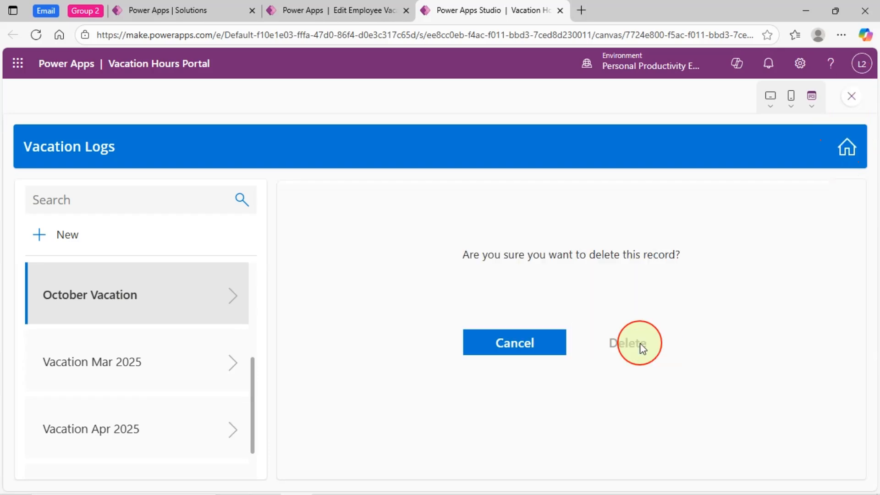
left_click(628, 342)
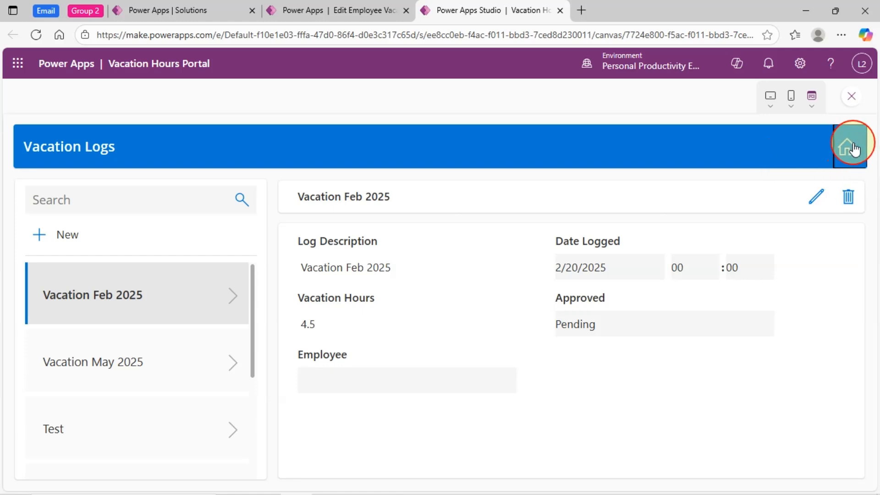
Review the Approved, Pending and Rejected vacation statuses, then return to the Welcome screen
left_click(851, 145)
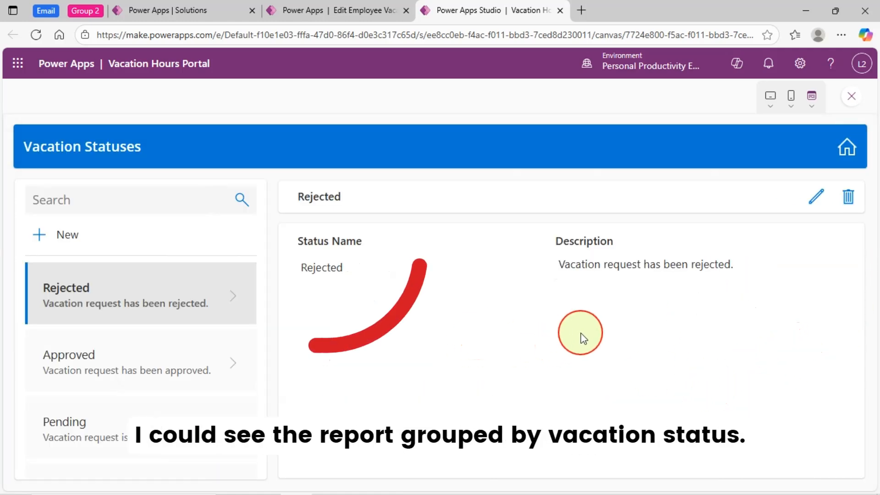
mouse_move(93, 352)
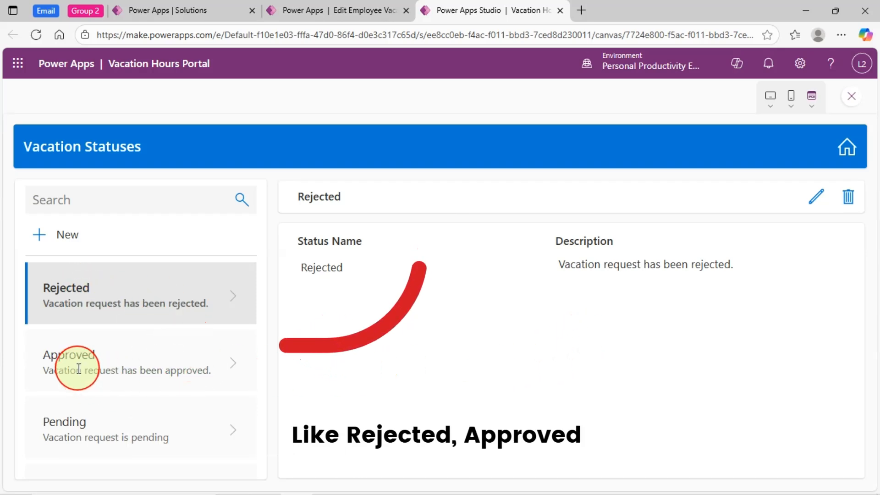
left_click(140, 359)
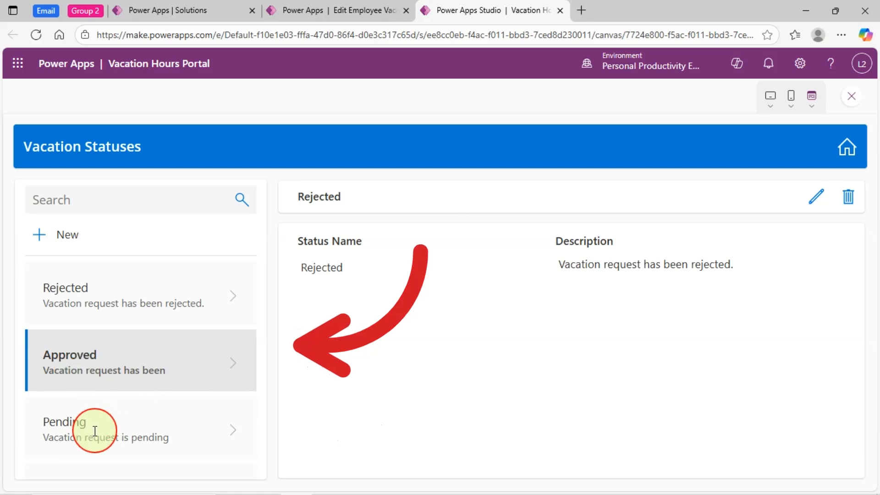
left_click(112, 427)
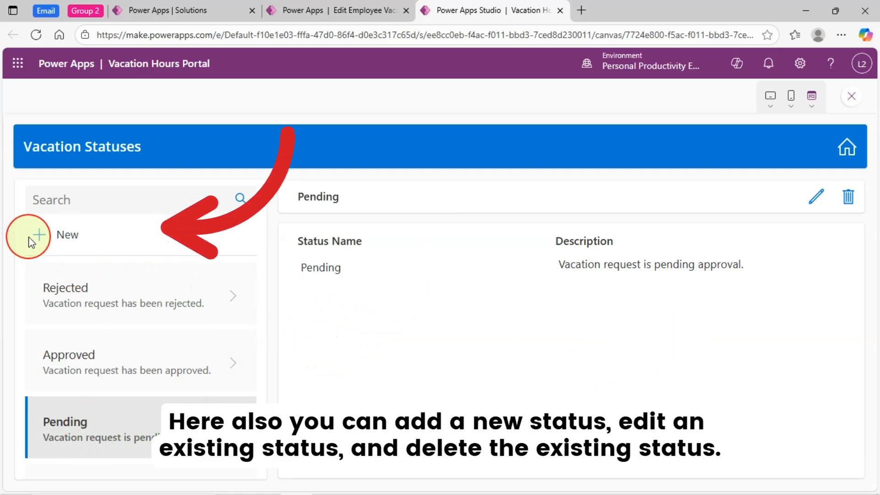
left_click(815, 197)
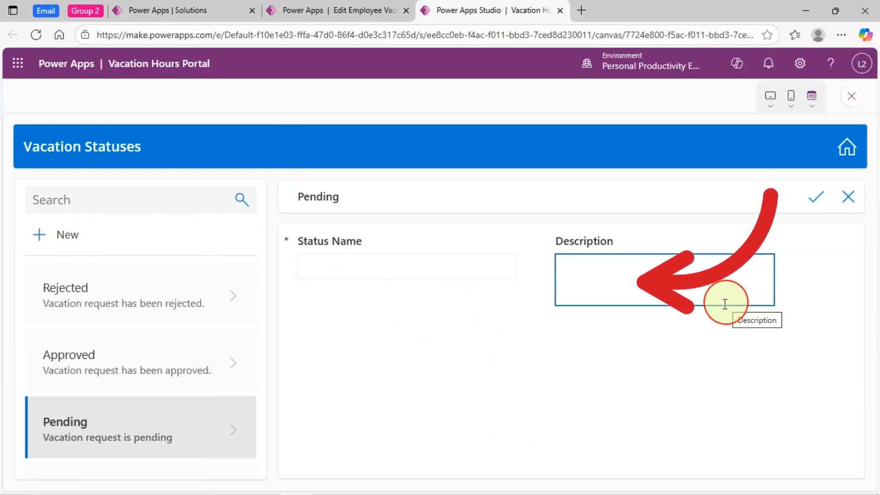
left_click(140, 293)
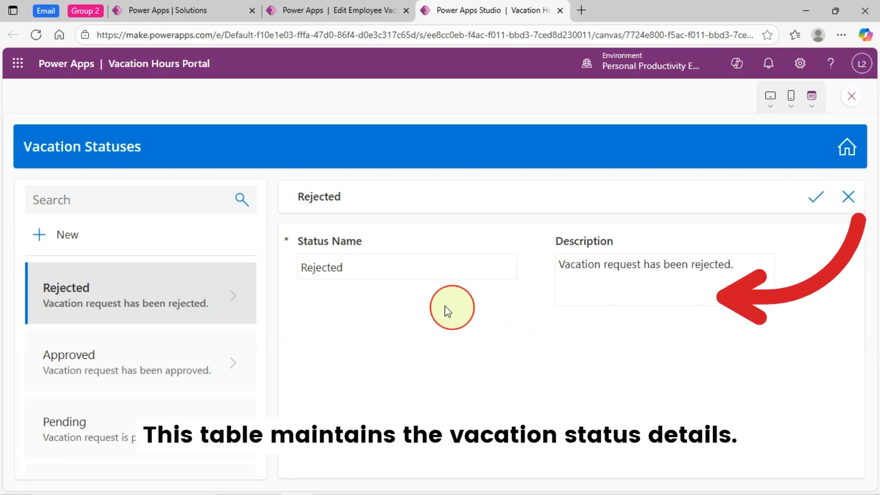
mouse_move(78, 357)
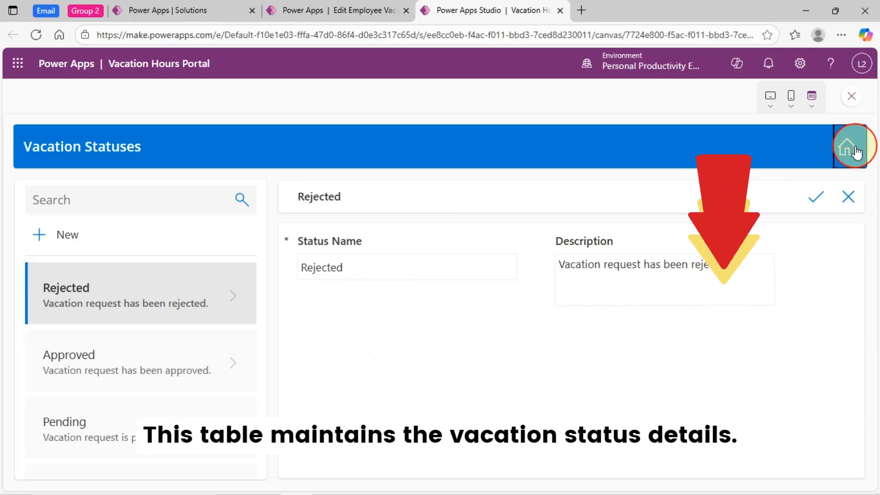
left_click(851, 147)
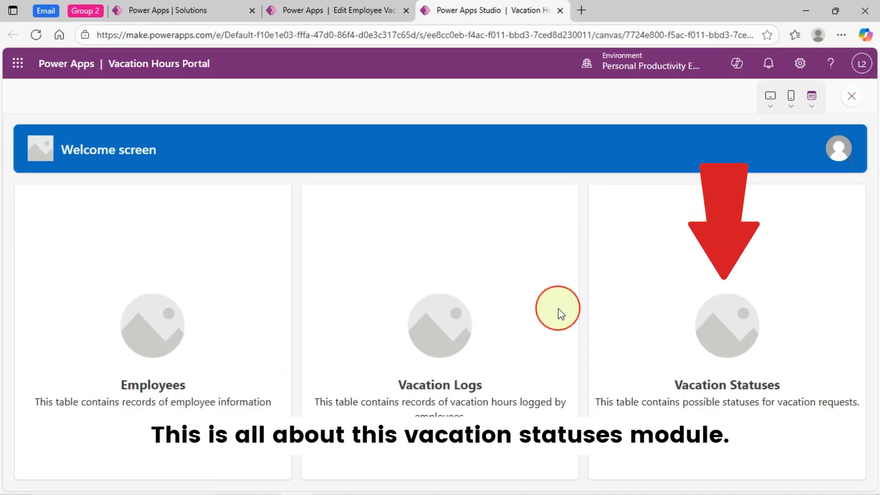
mouse_move(236, 106)
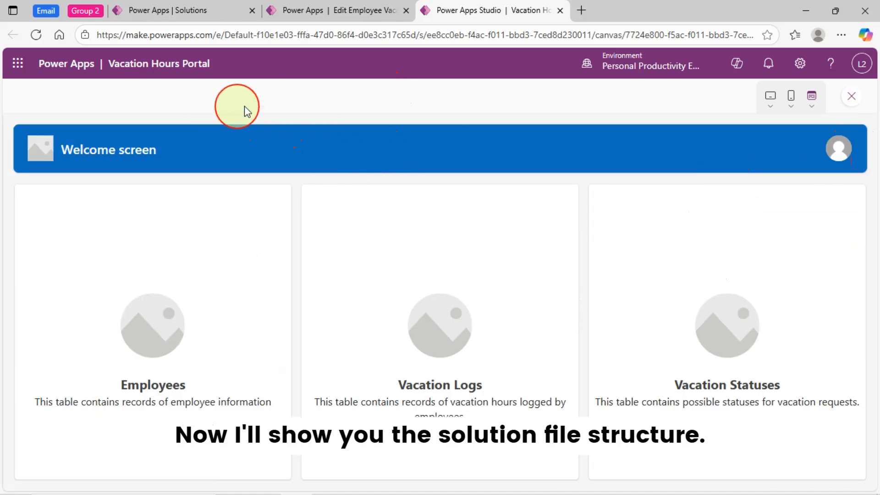
Filter the solution objects to Plans, check Plan artifacts, then show Plans again
left_click(337, 11)
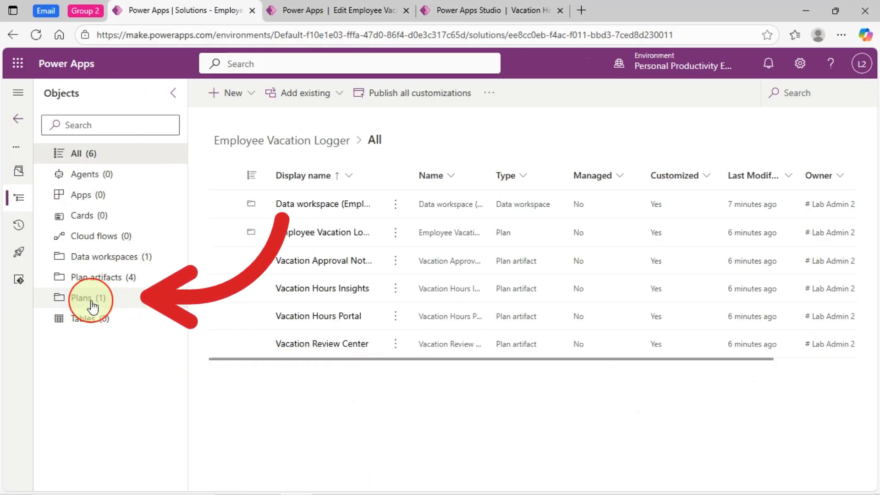
left_click(87, 297)
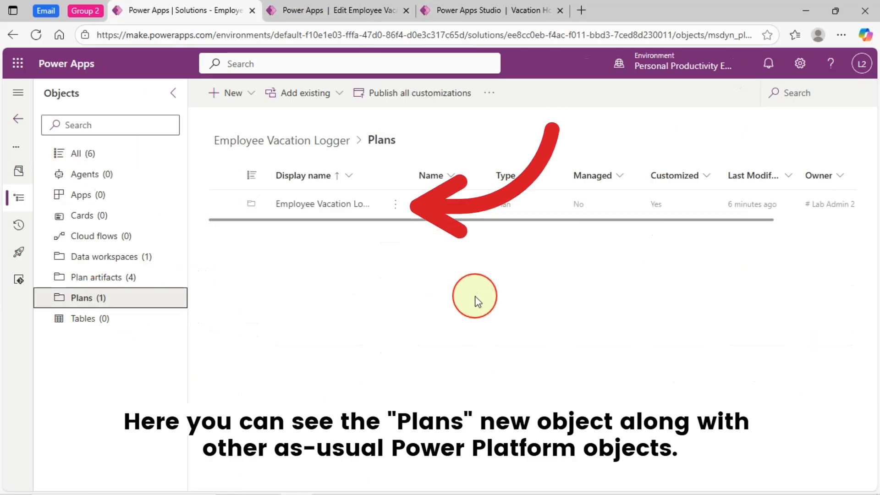
mouse_move(334, 204)
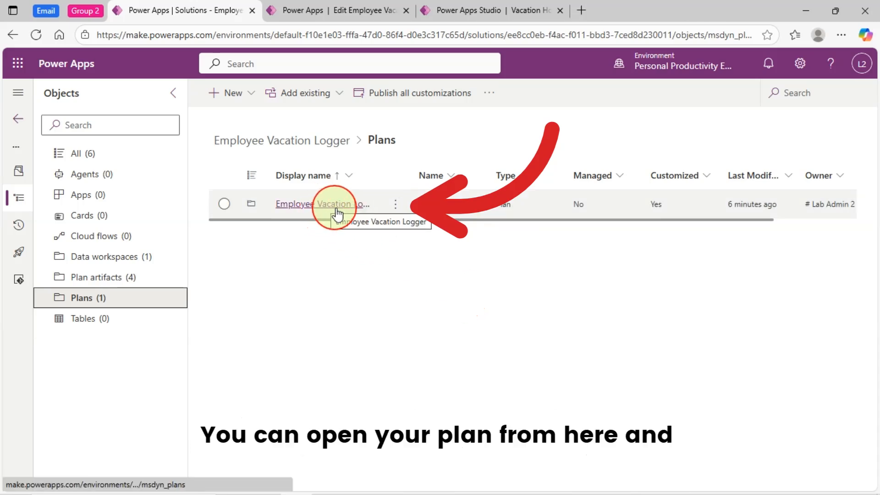
mouse_move(348, 239)
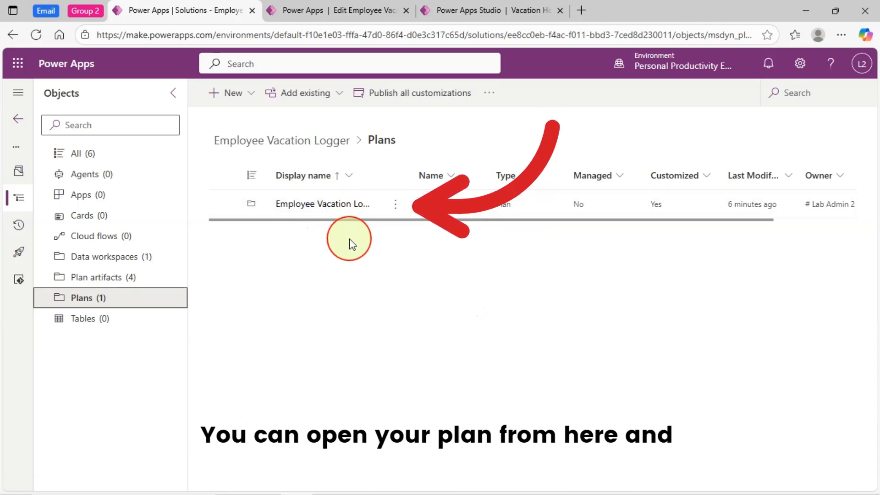
left_click(102, 276)
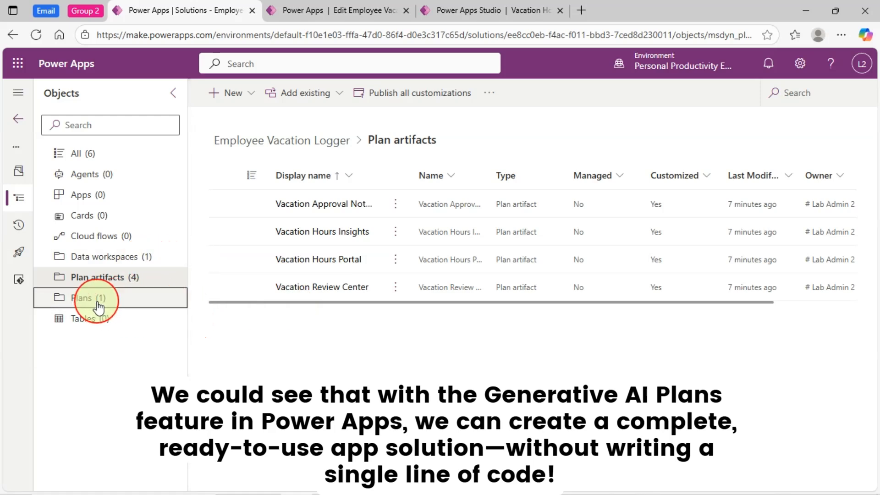
left_click(83, 297)
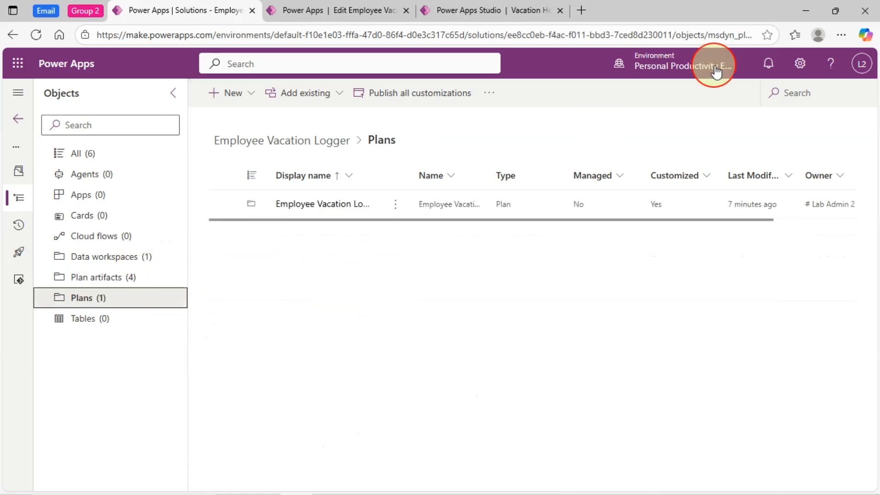
mouse_move(368, 10)
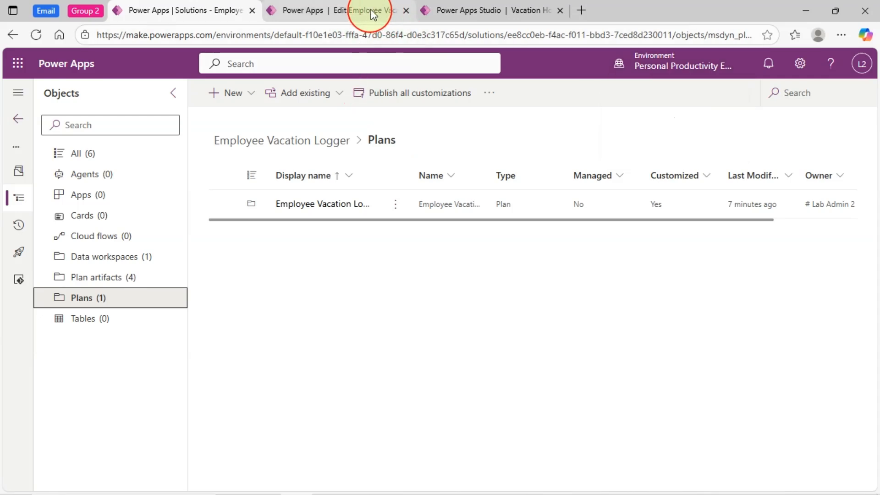
Reopen the Employee Vacation Logger plan from the solution and scroll through its requirements
left_click(488, 10)
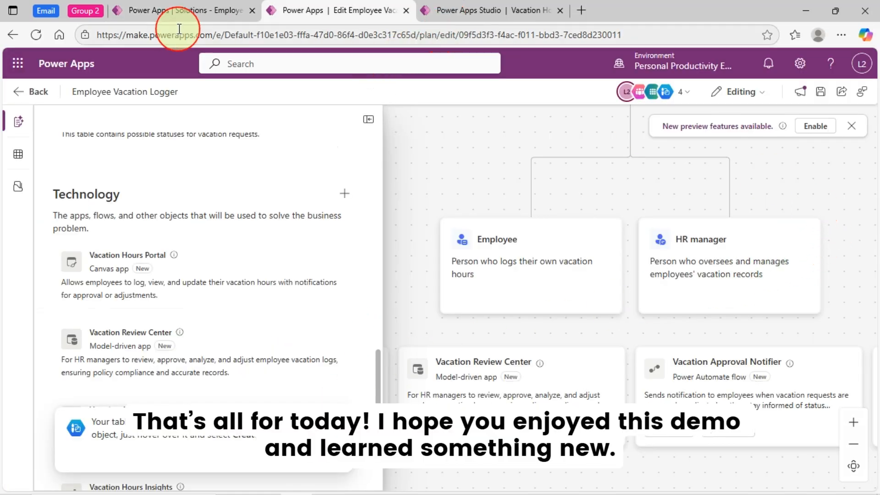
left_click(494, 10)
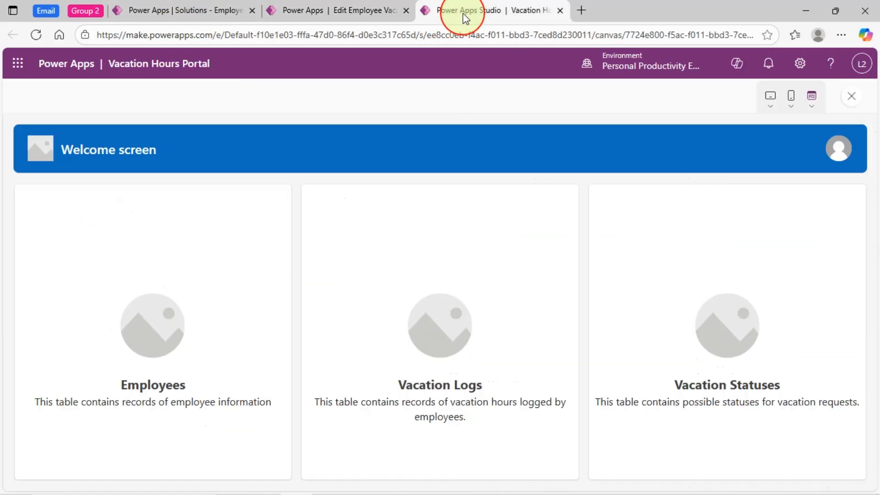
left_click(182, 10)
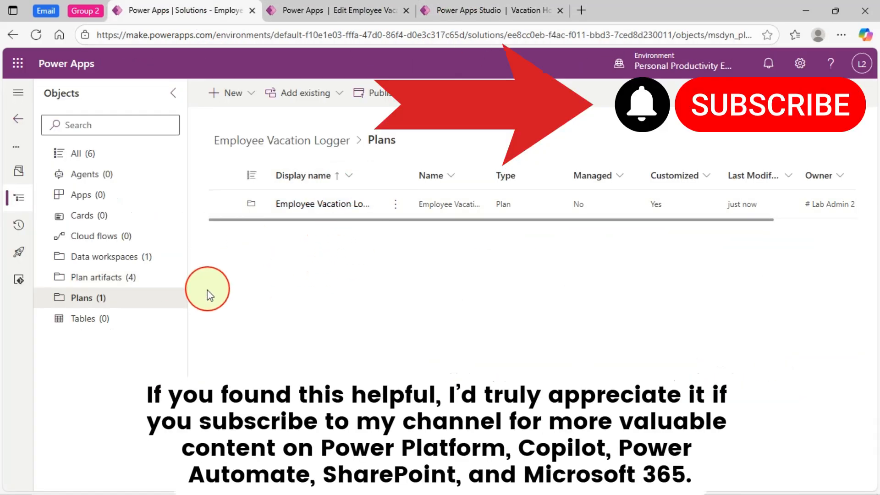
mouse_move(328, 203)
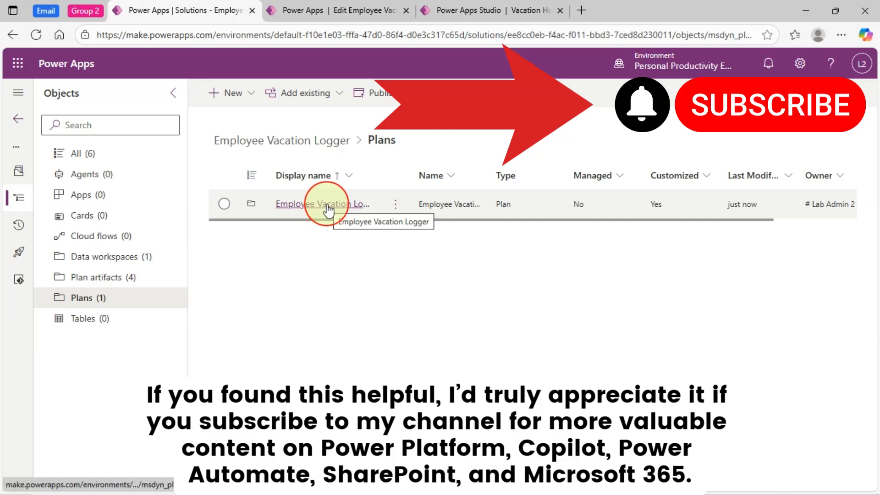
left_click(319, 203)
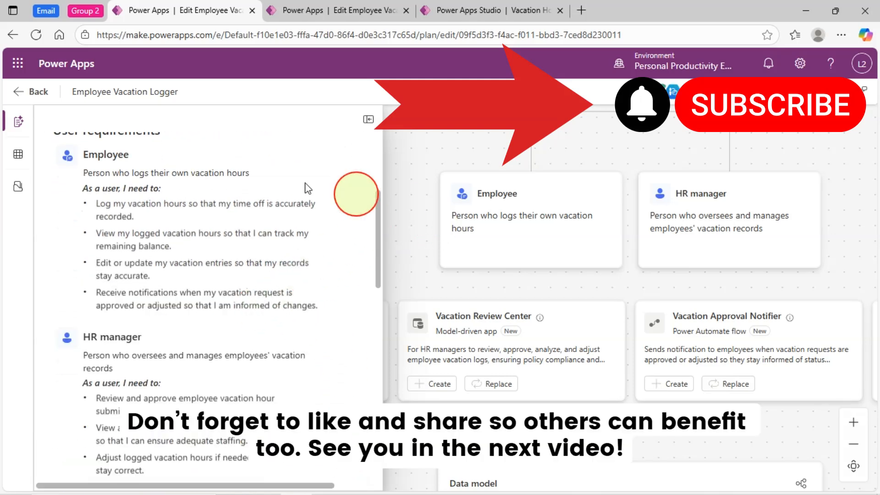
scroll("down", 3)
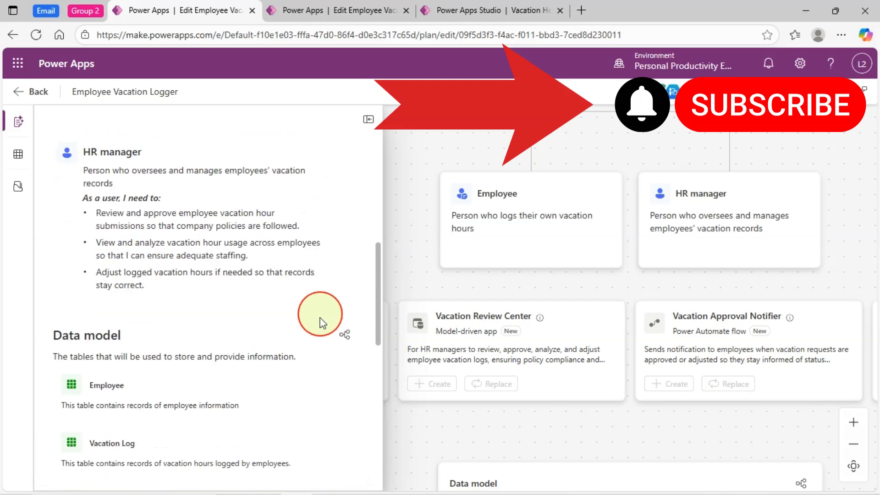